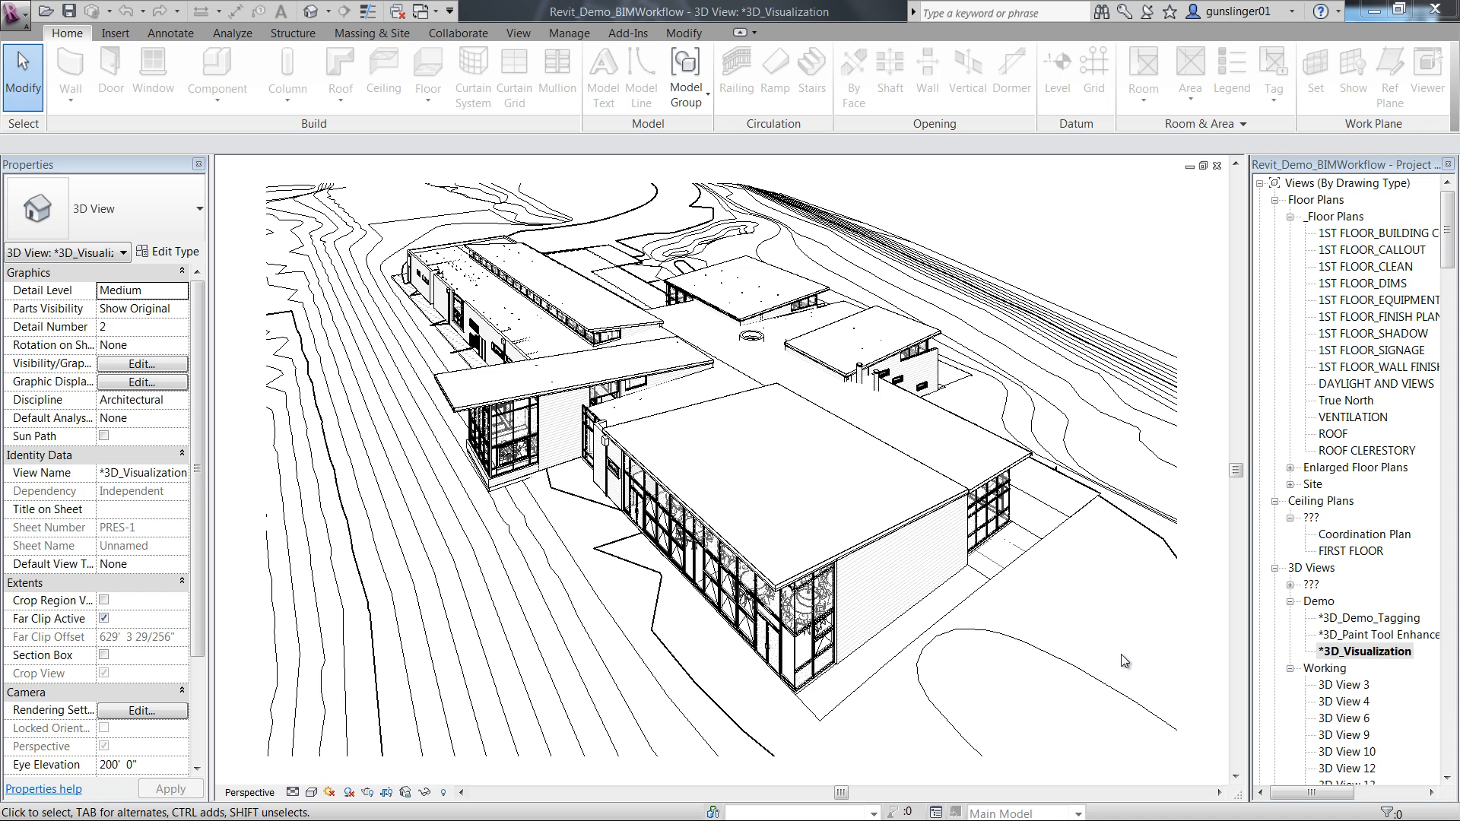
Step: Select a wall and the roof fascia, clear the selection, then open 1ST FLOOR_CLEAN floor plan
{"action": "left_click", "coordinate": [911, 614]}
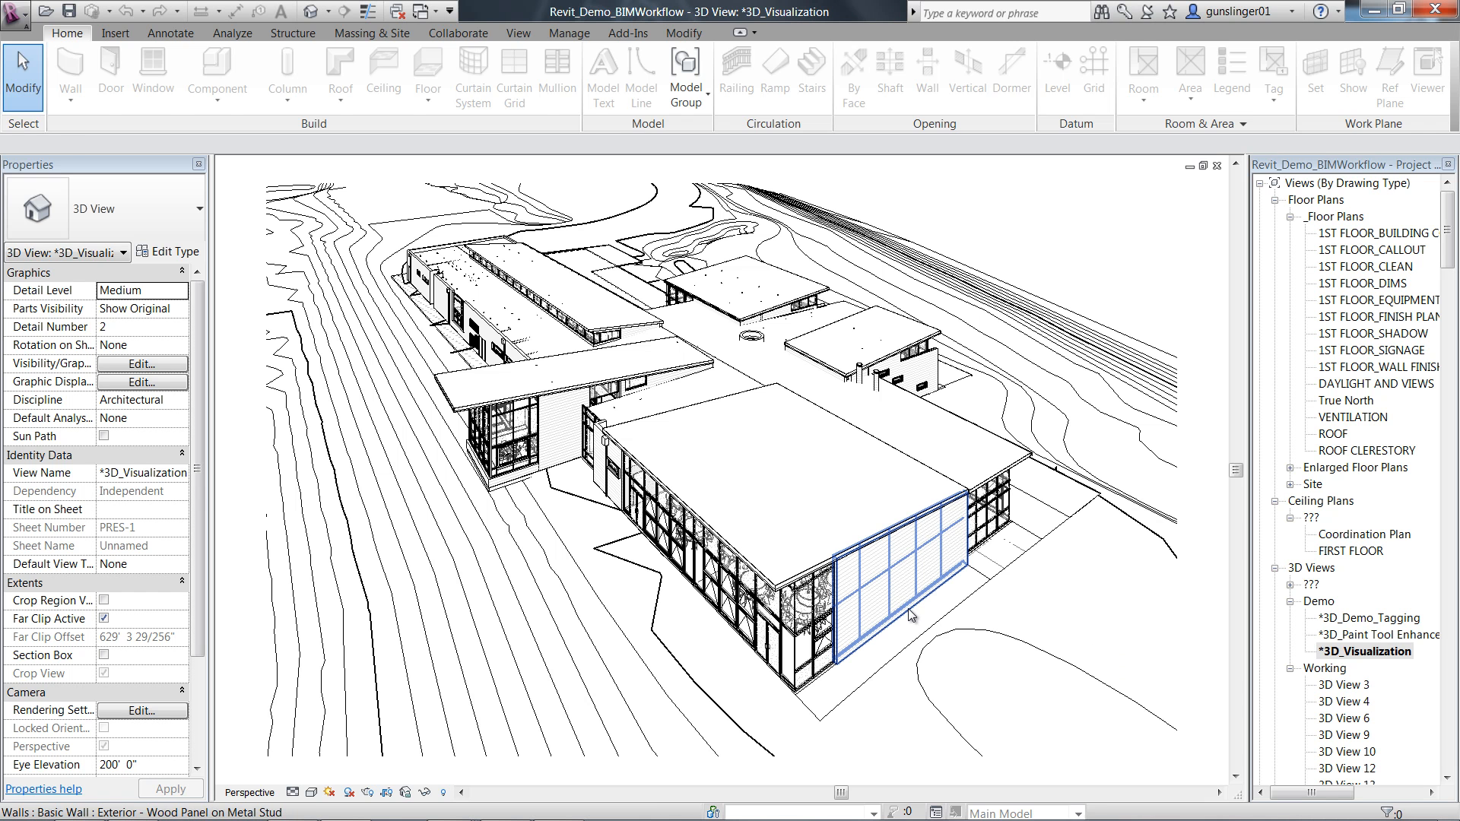
{"action": "left_click", "coordinate": [950, 485]}
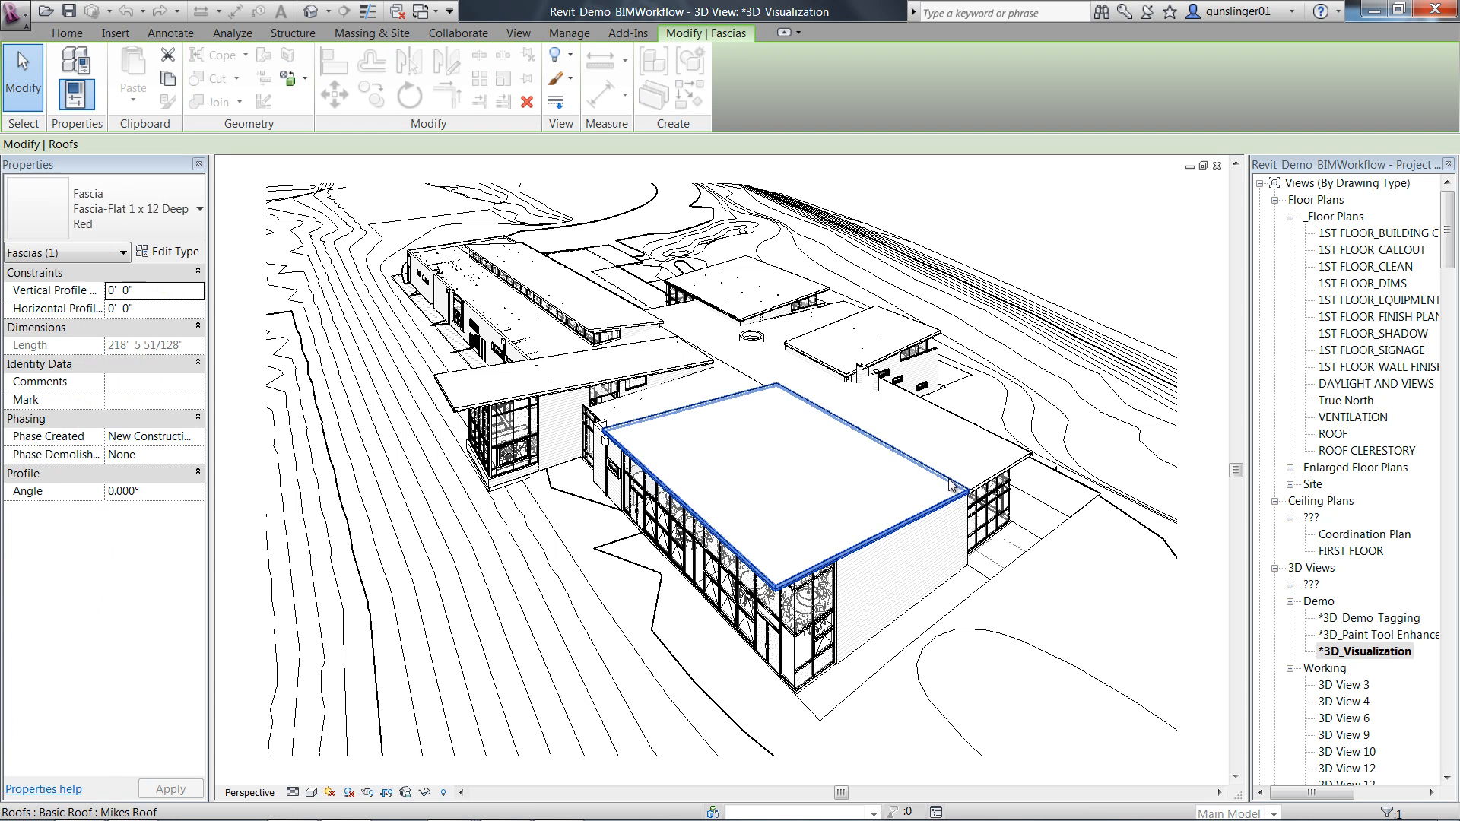
{"action": "key", "text": "Escape"}
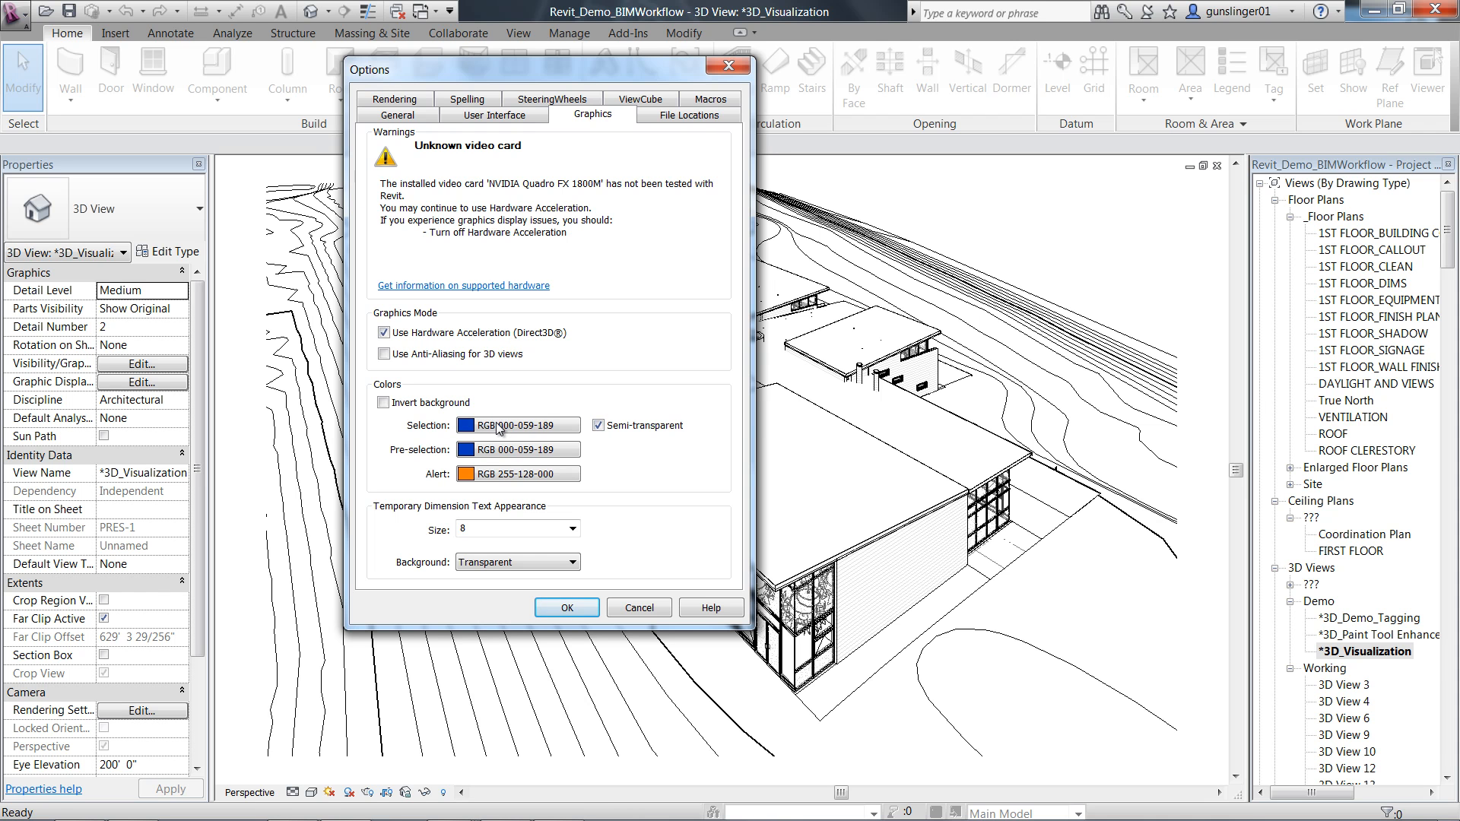
{"action": "left_click", "coordinate": [466, 424]}
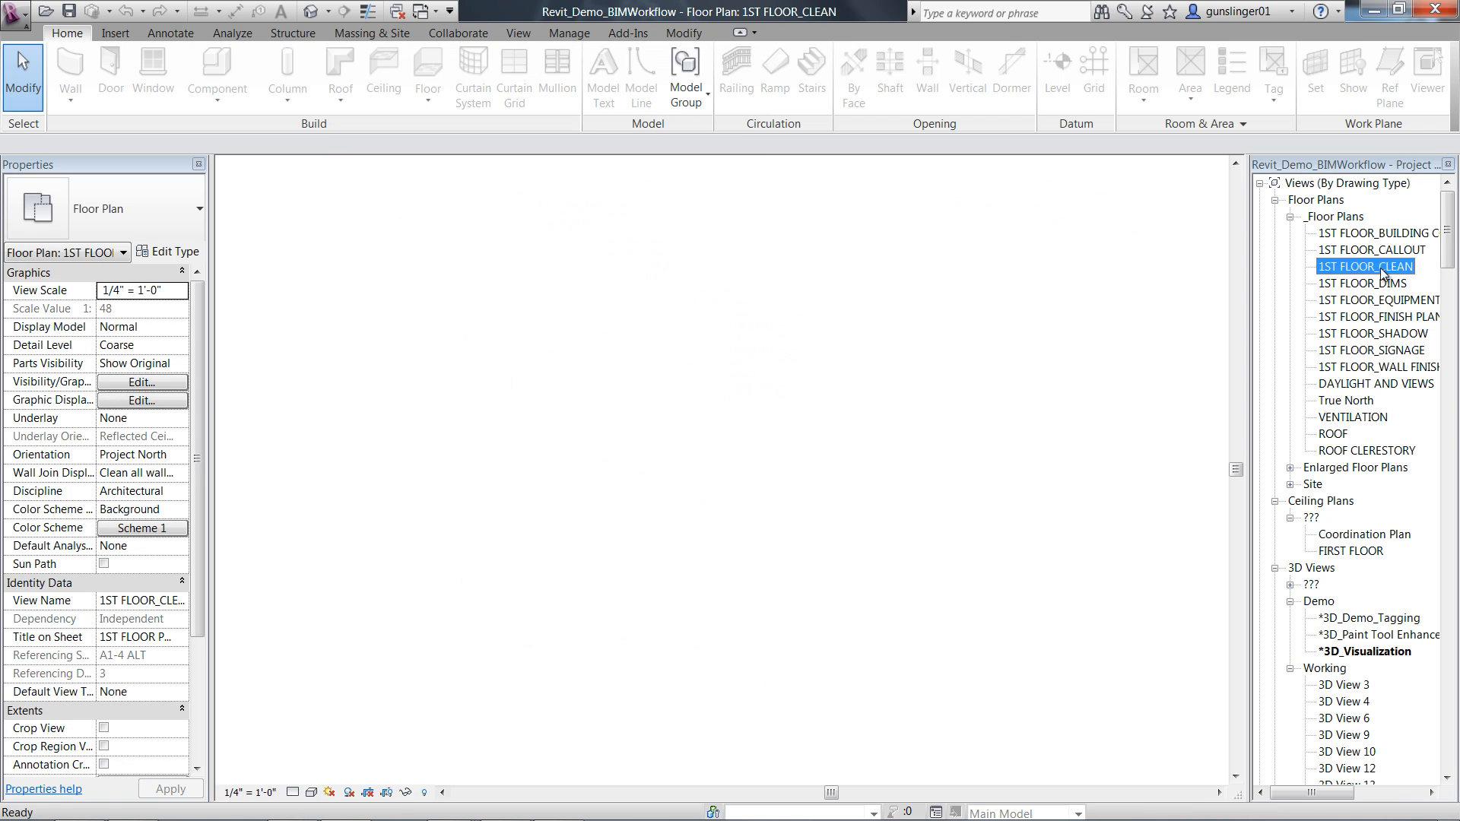
Step: In the 1ST FLOOR_CLEAN plan, select the wall beside Work Room 146, then return to 3D_Visualization
{"action": "double_click", "coordinate": [1365, 267]}
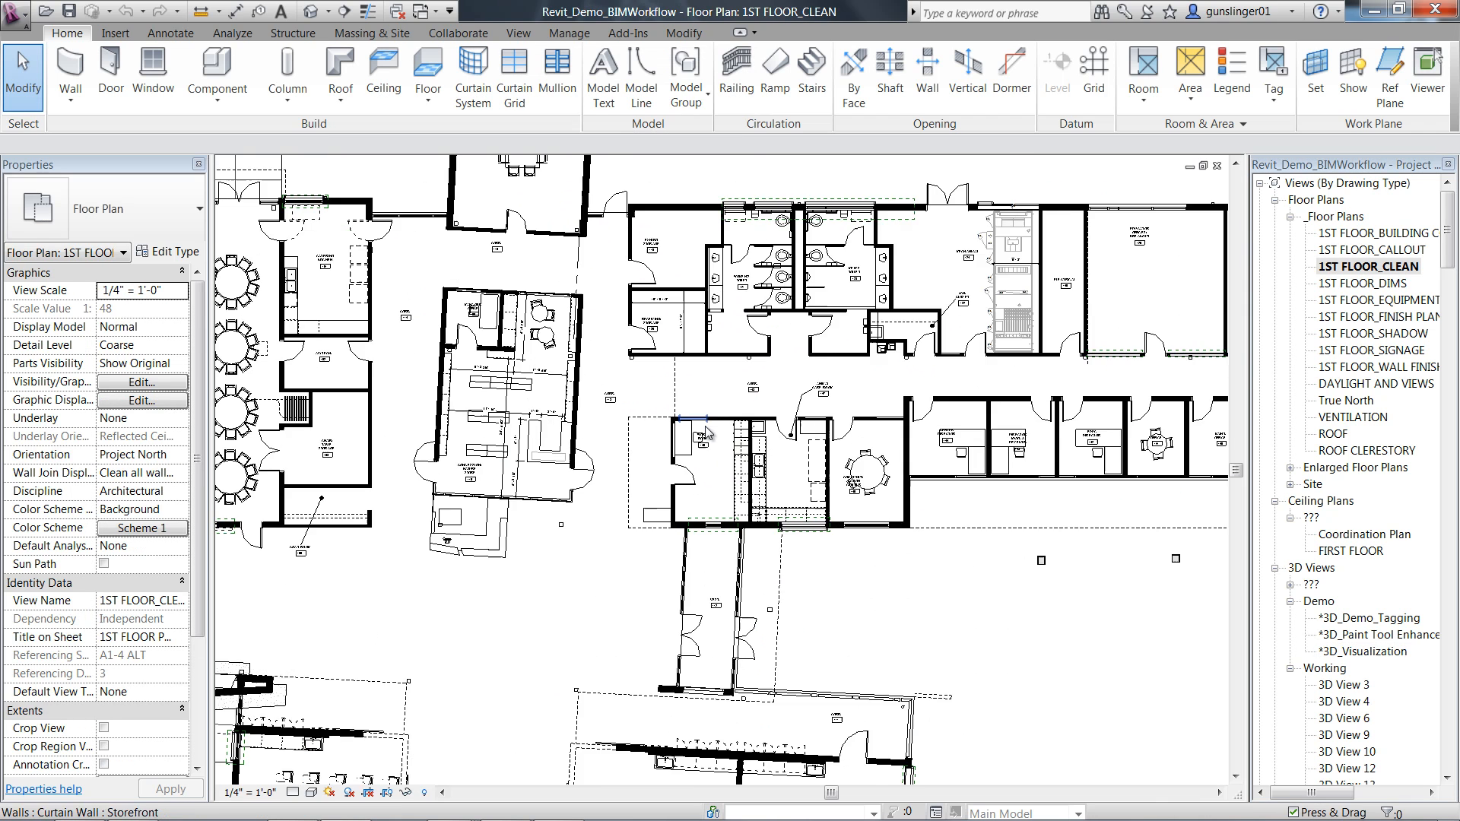
{"action": "left_click", "coordinate": [791, 353]}
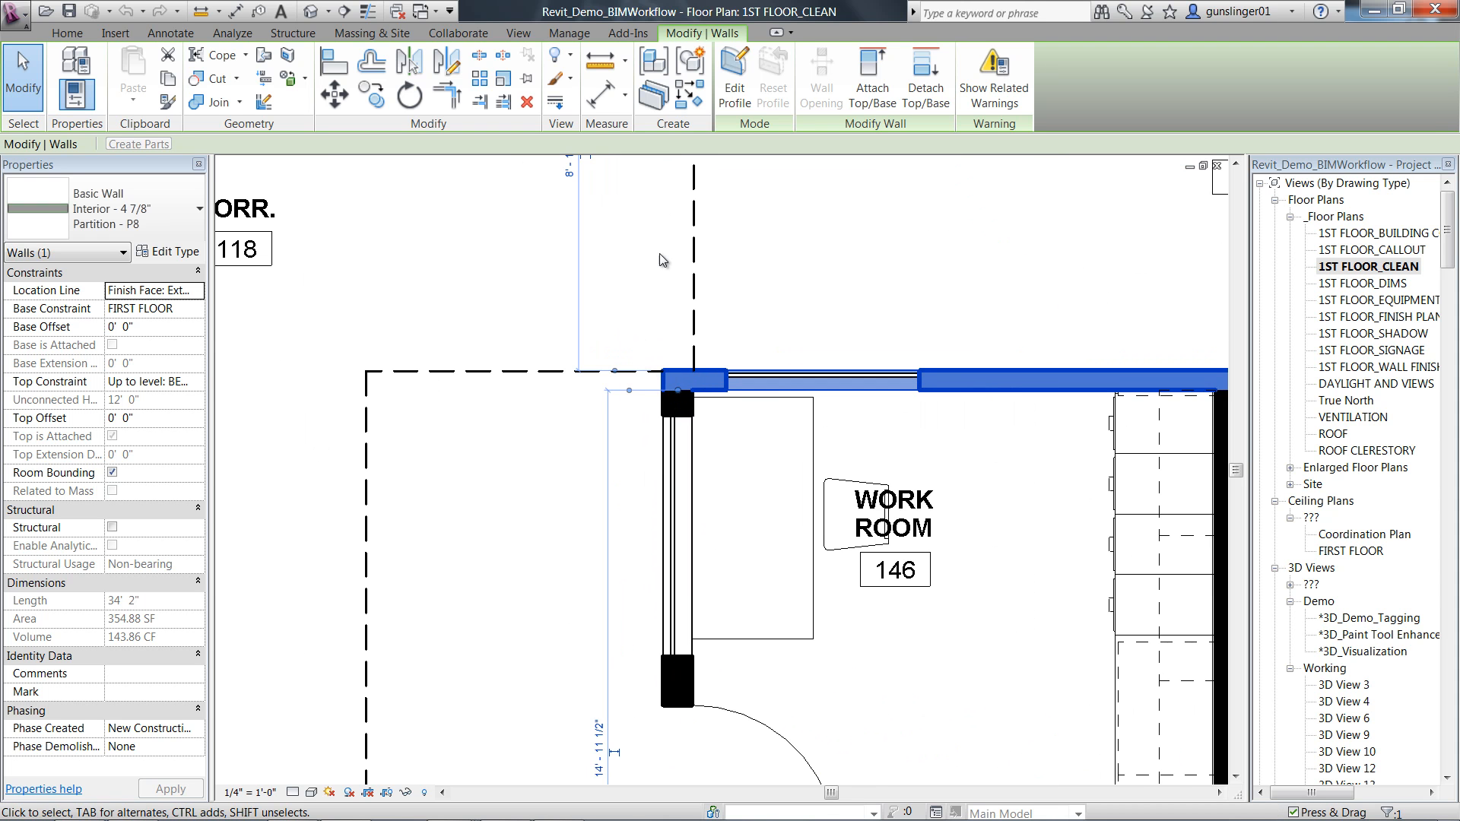
{"action": "scroll", "scroll_direction": "down", "scroll_amount": 3}
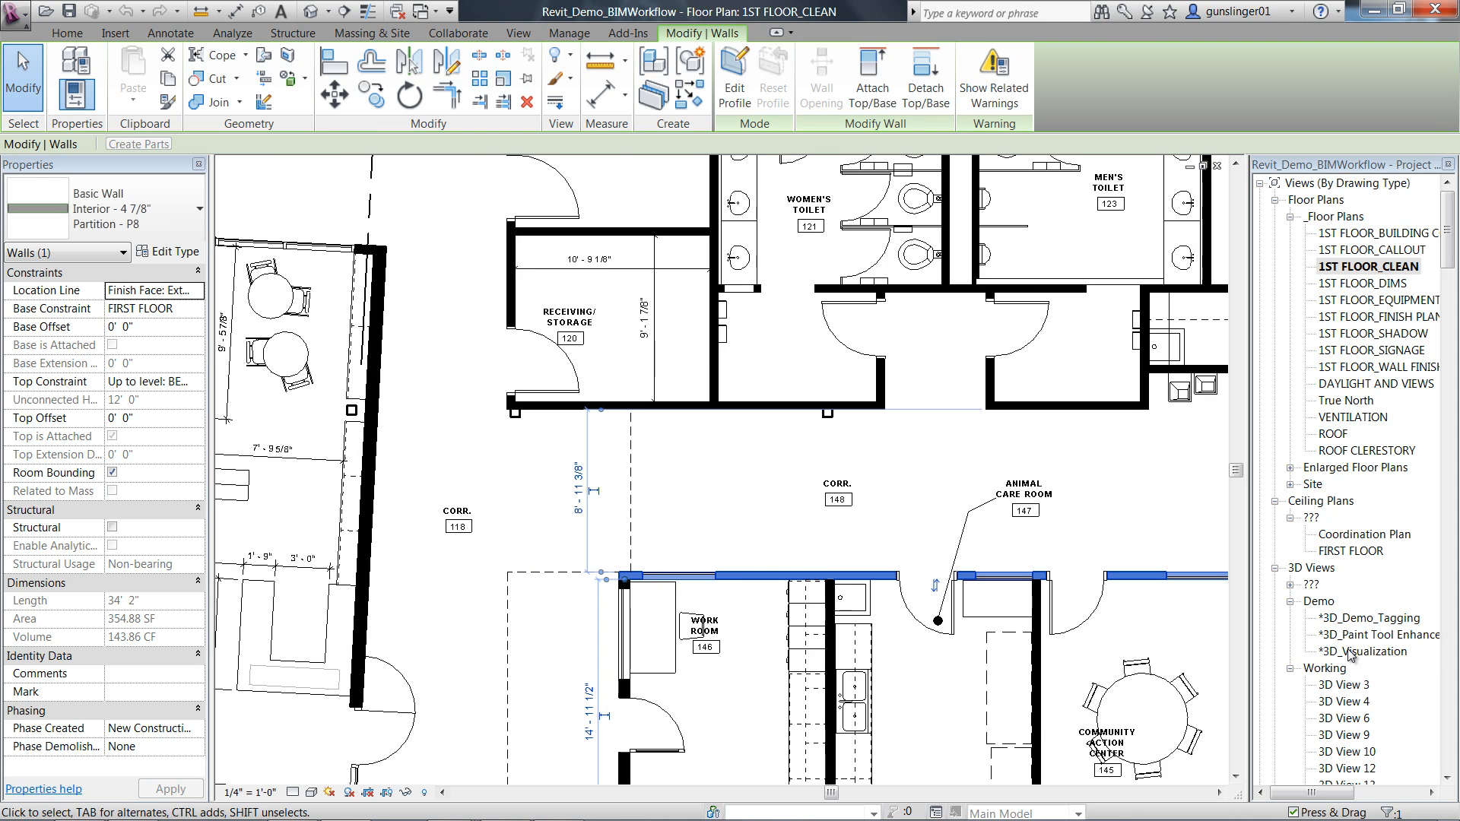
{"action": "double_click", "coordinate": [1374, 651]}
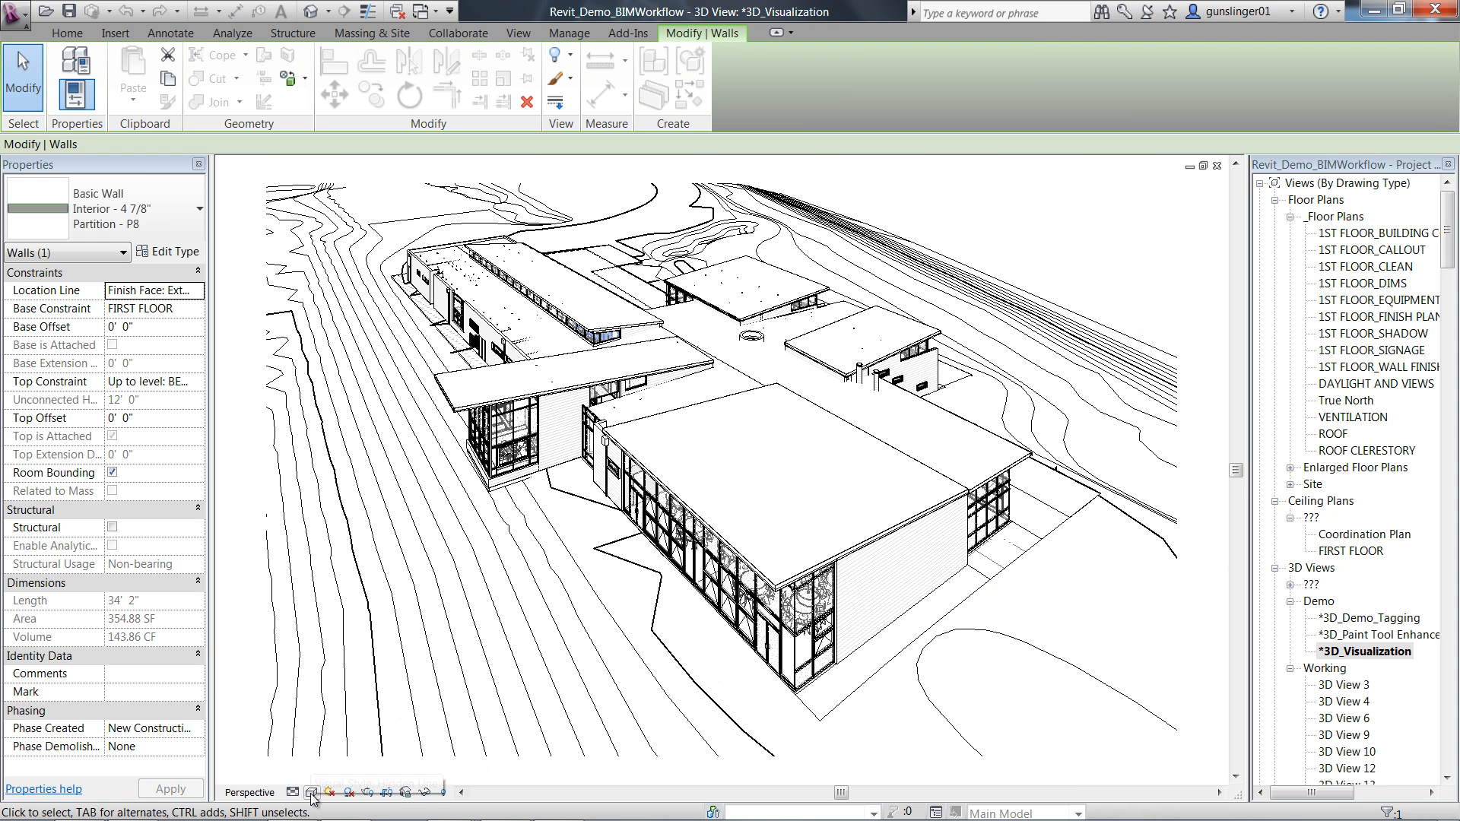
Step: Open the Visual Style list on the 3D_Visualization view control bar
{"action": "left_click", "coordinate": [311, 792]}
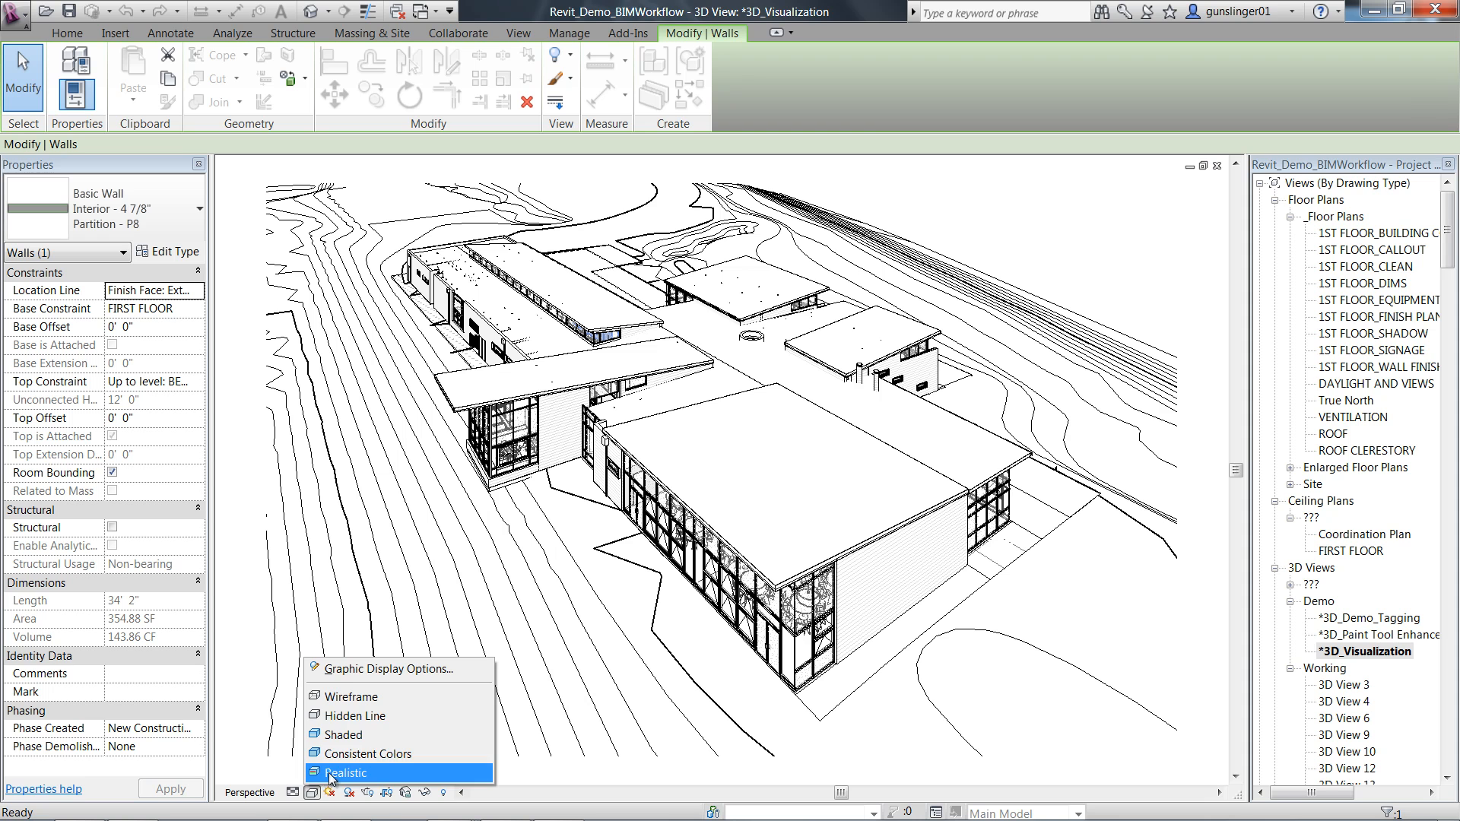
{"action": "mouse_move", "coordinate": [343, 735]}
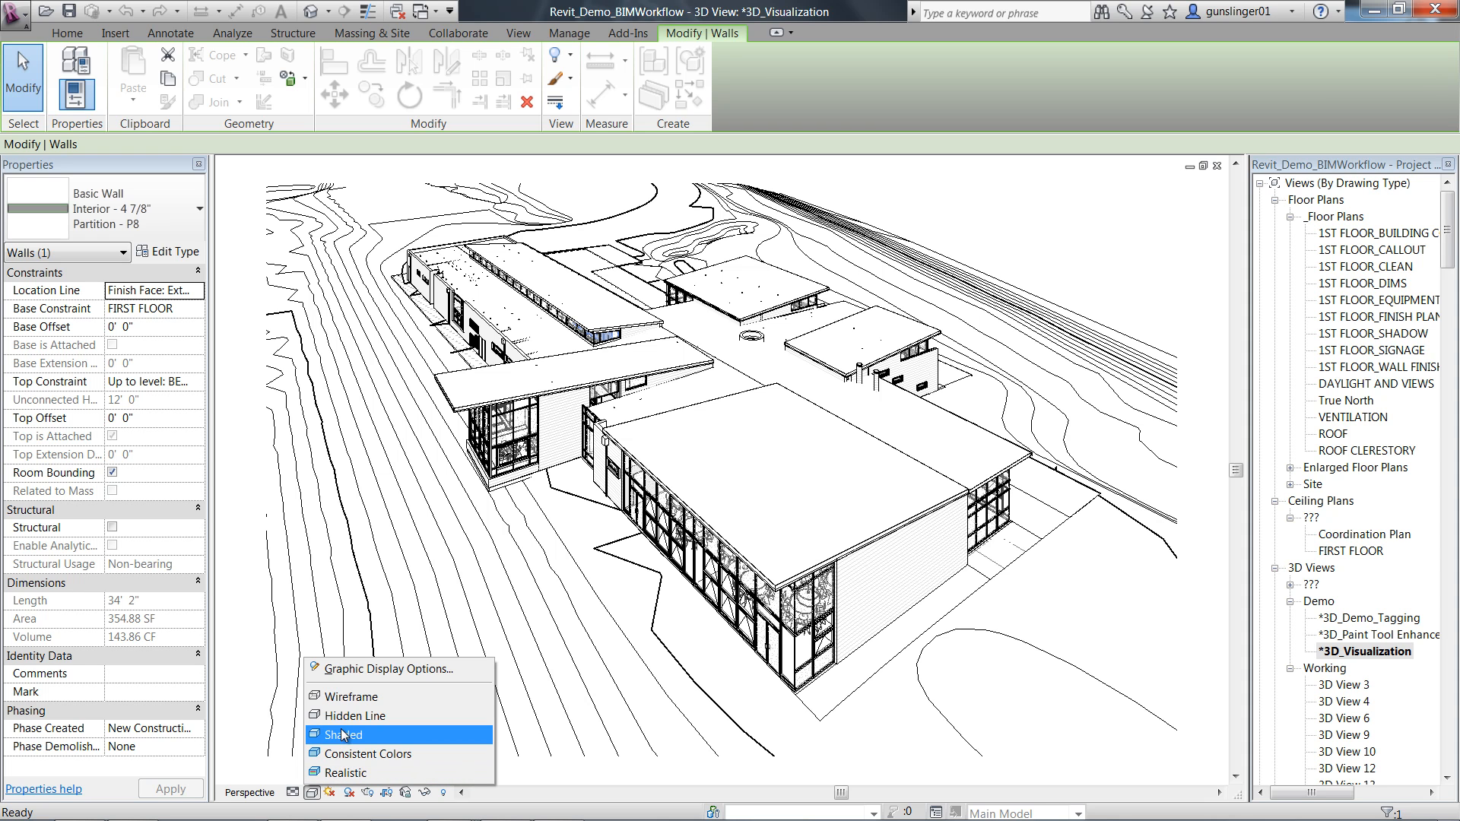
{"action": "mouse_move", "coordinate": [349, 697]}
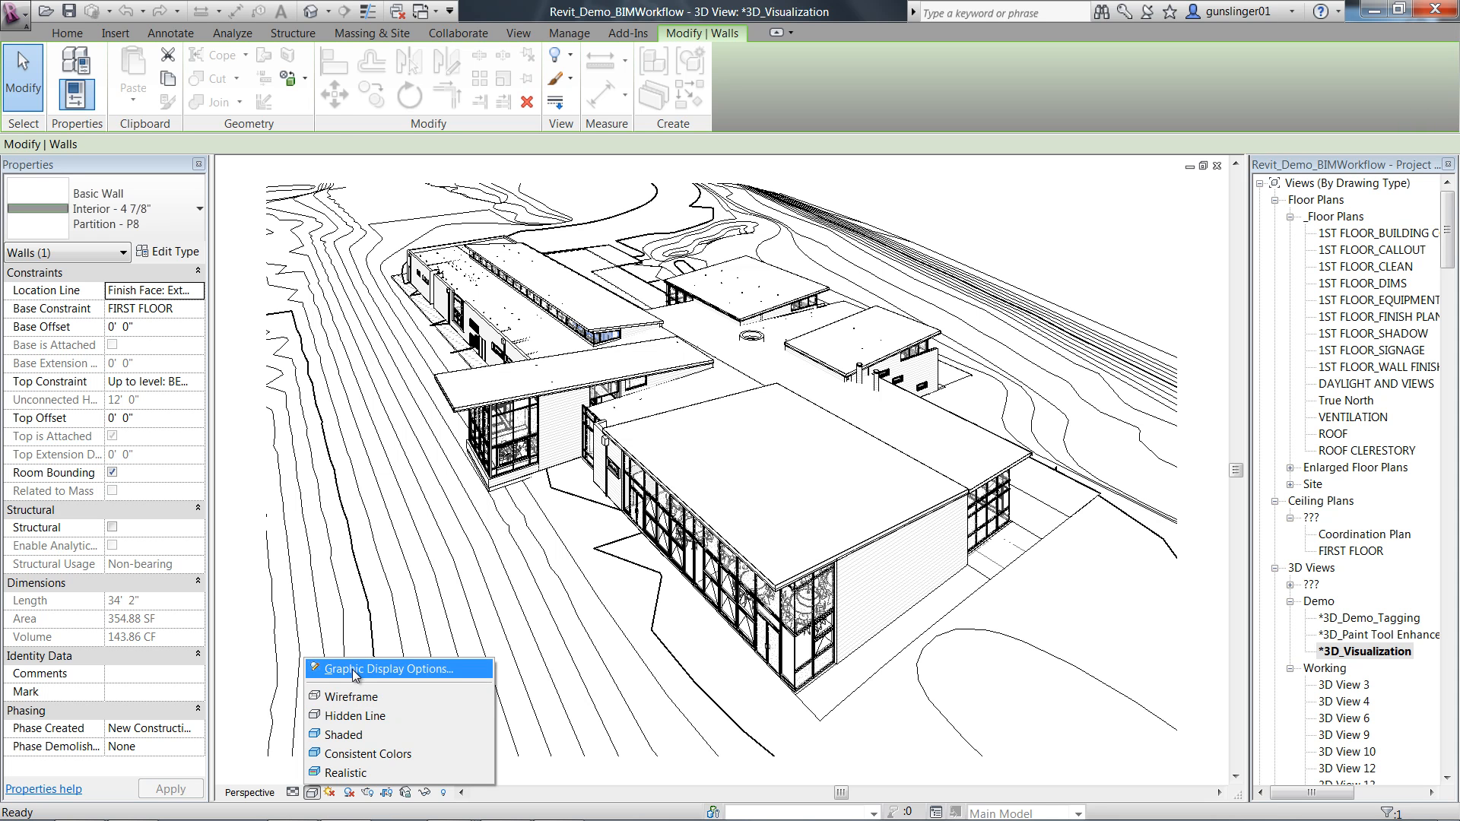
Step: Open Graphic Display Options, move the dialog mid-screen, and set Surfaces to Shaded with edges
{"action": "left_click", "coordinate": [369, 668]}
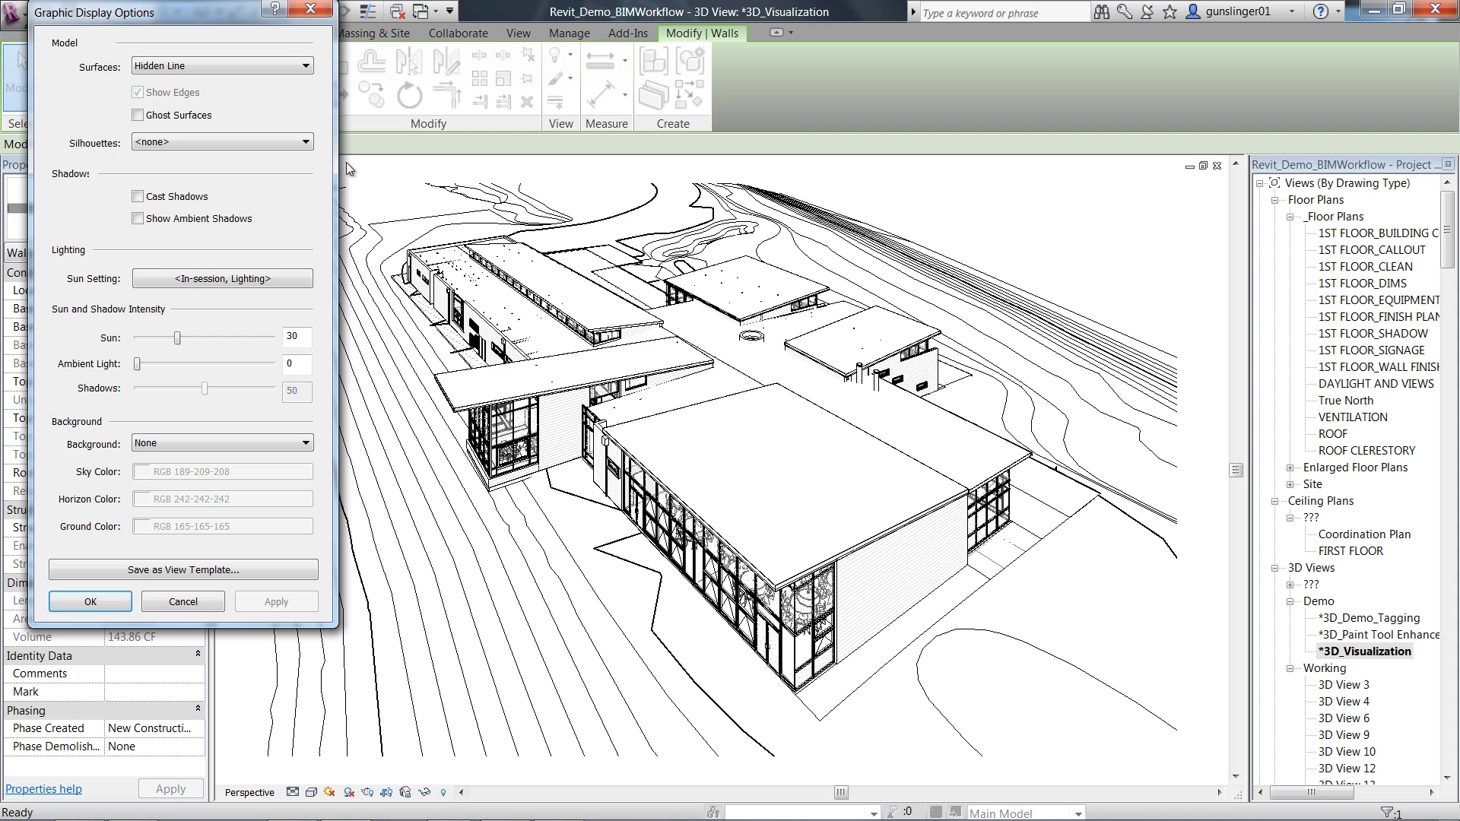
{"action": "left_click_drag", "start_coordinate": [140, 13], "coordinate": [602, 141]}
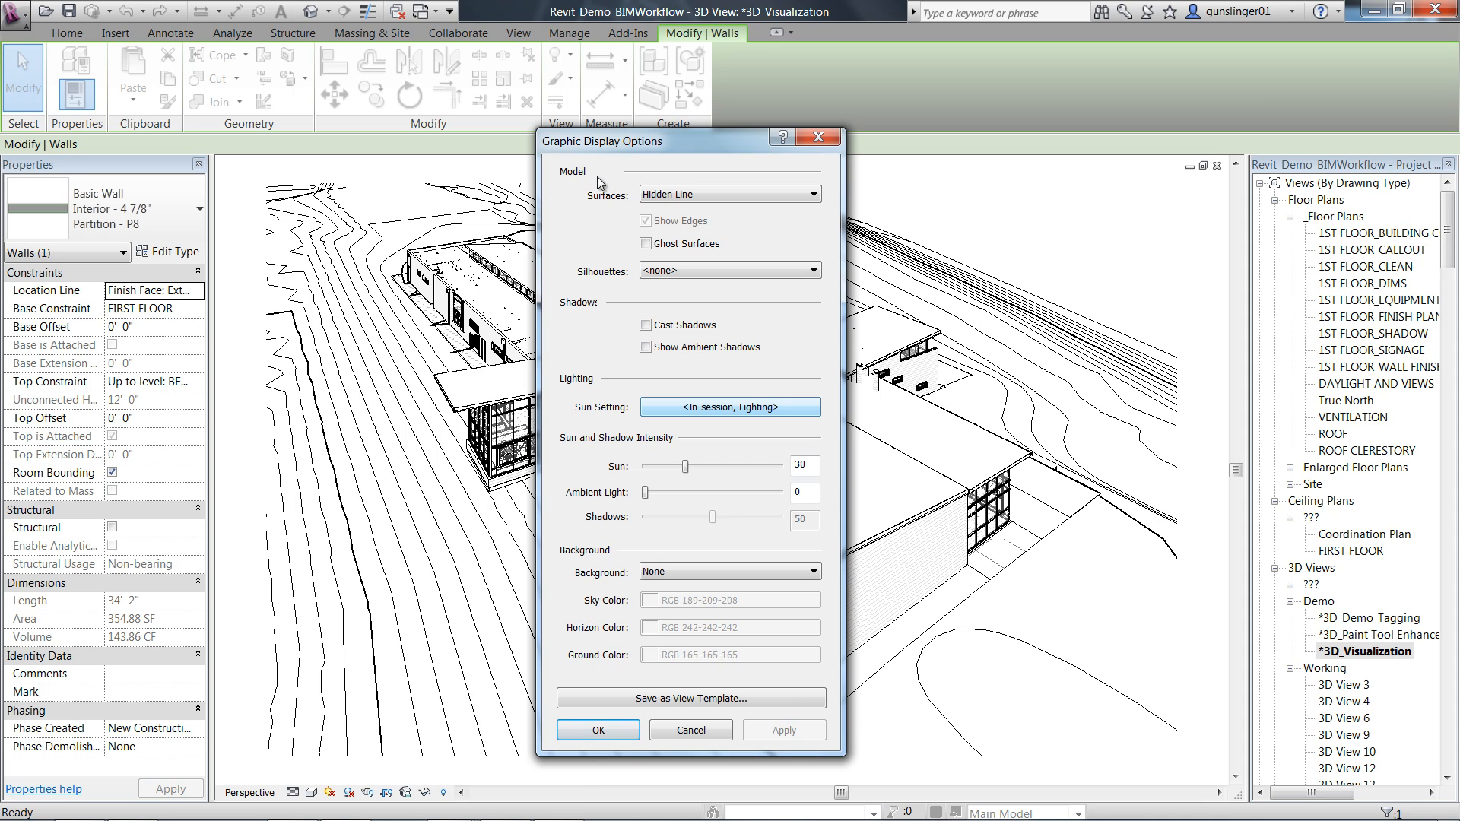
{"action": "mouse_move", "coordinate": [611, 316]}
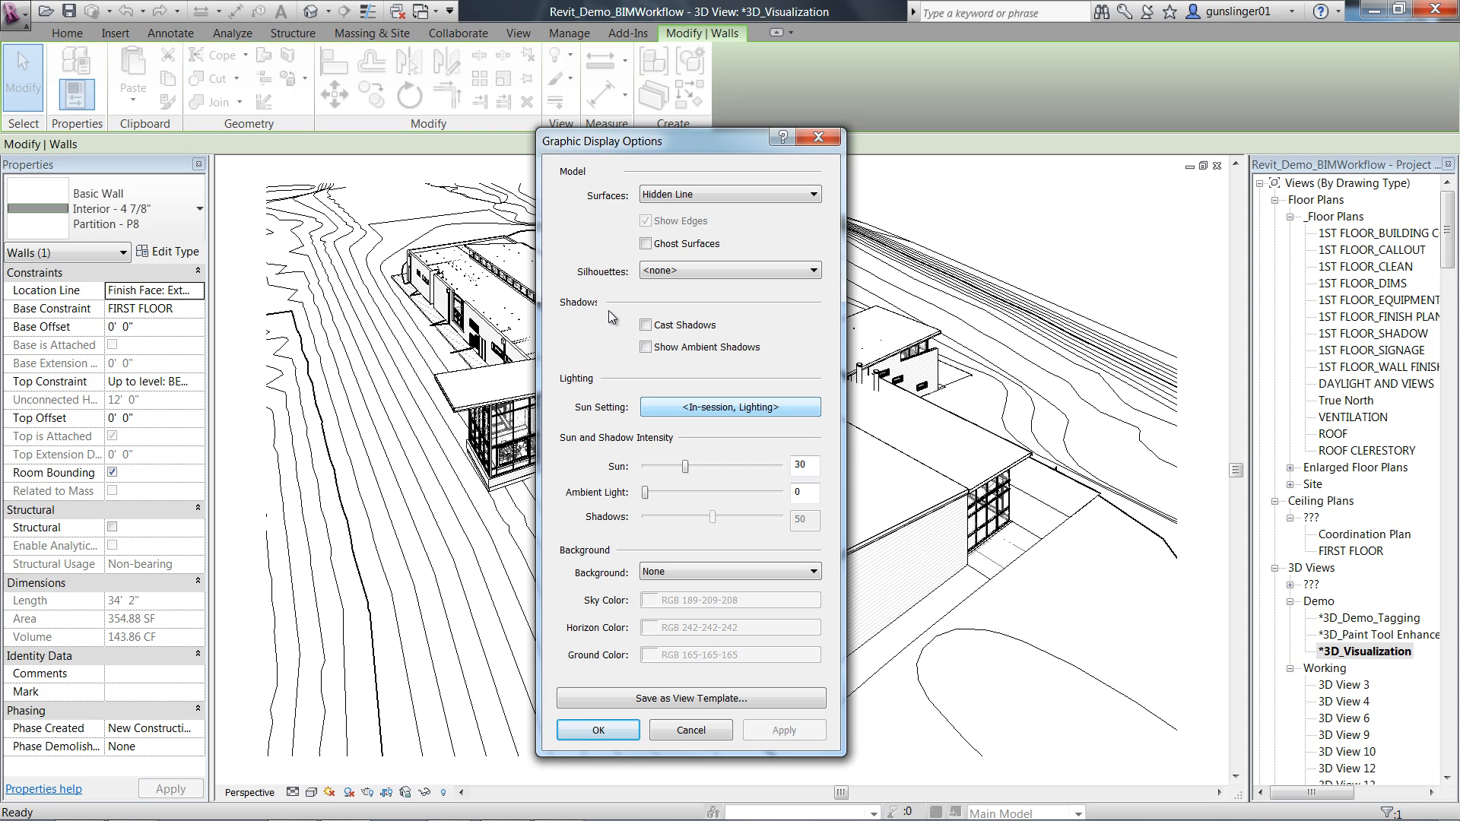
{"action": "mouse_move", "coordinate": [630, 456]}
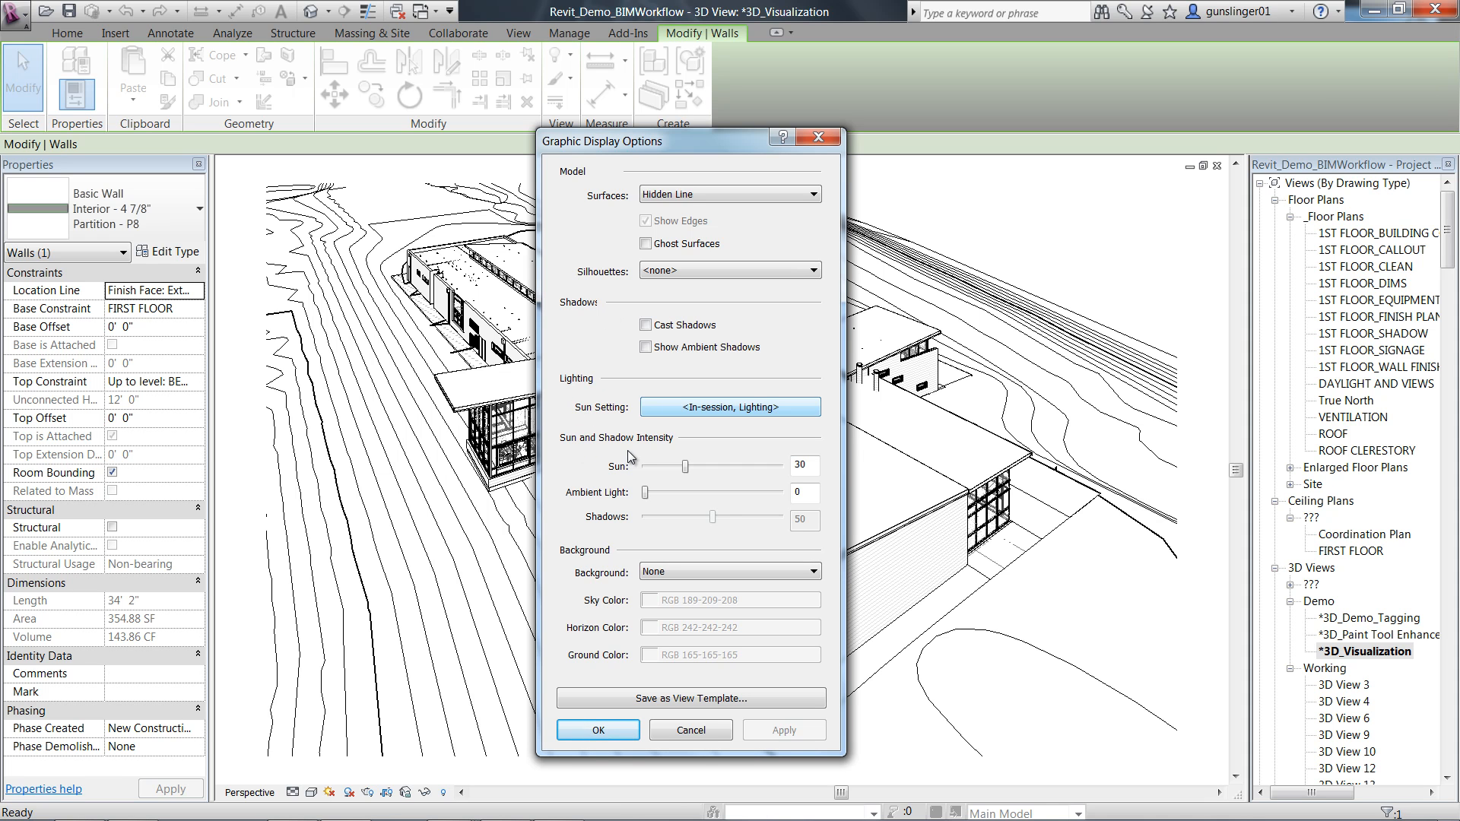
{"action": "mouse_move", "coordinate": [629, 571]}
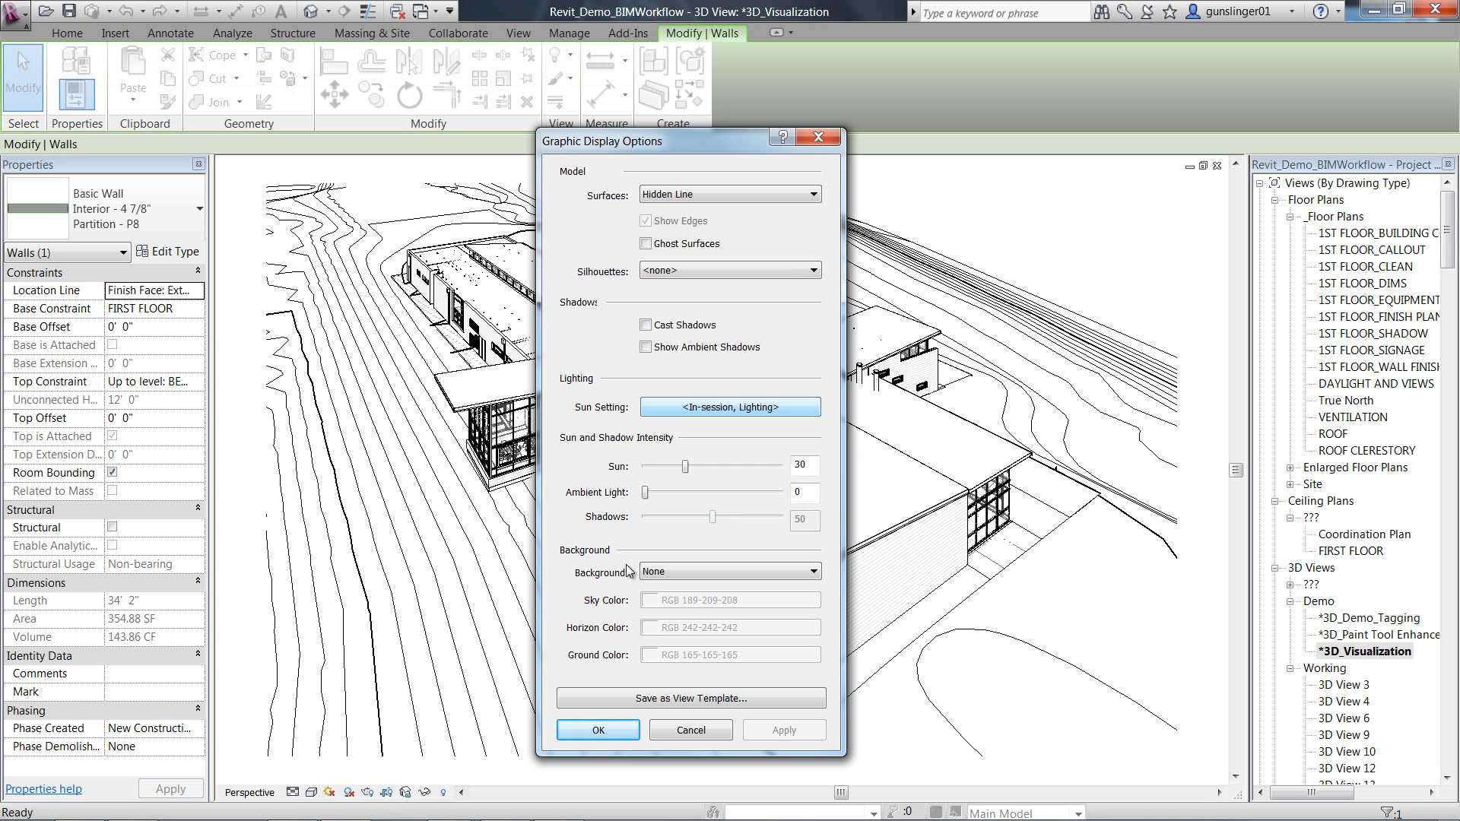
{"action": "left_click", "coordinate": [729, 194]}
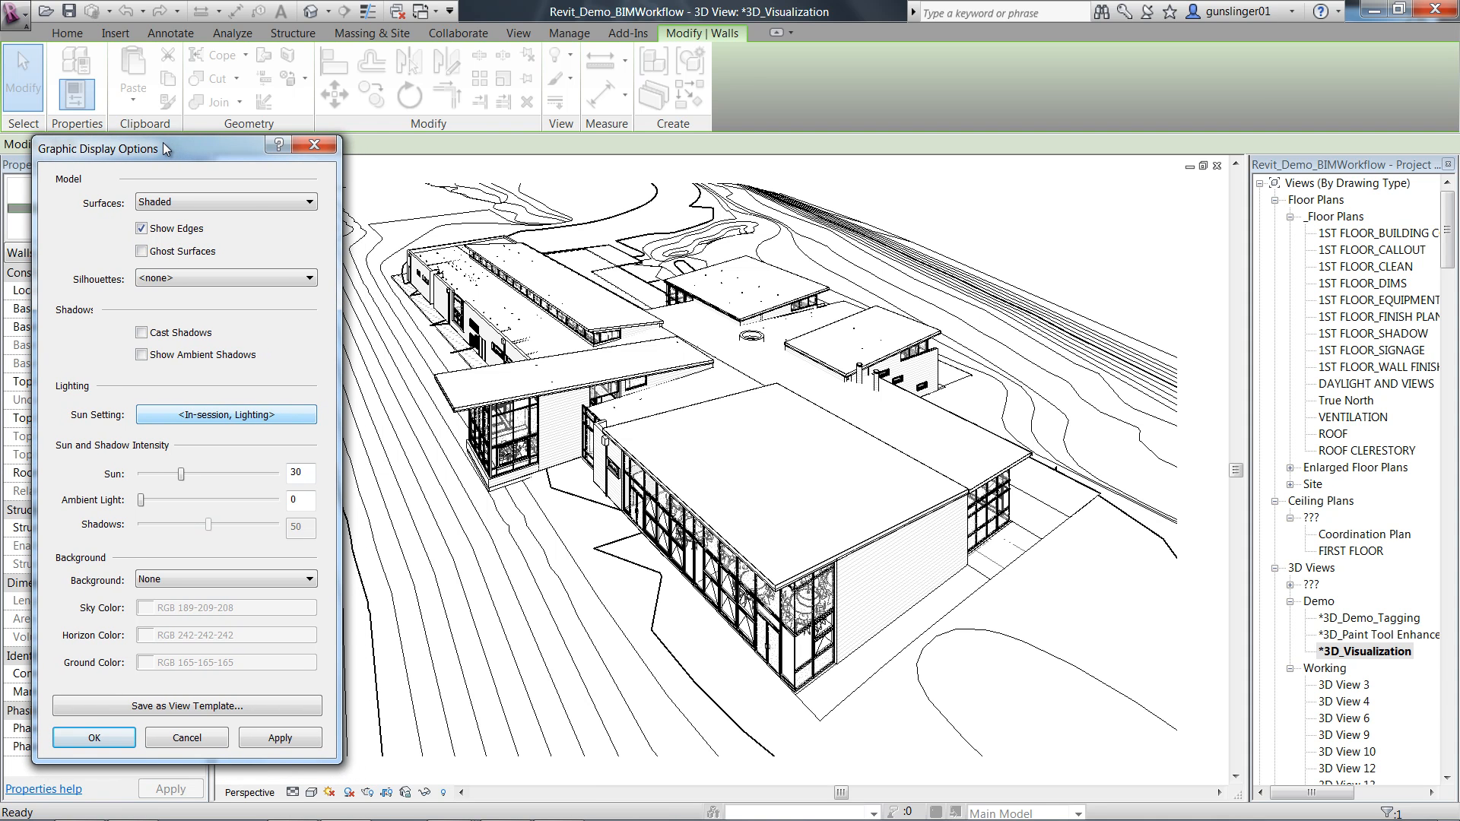
Step: Apply Hidden Line surfaces with cast and ambient shadows to the school model
{"action": "left_click", "coordinate": [308, 200]}
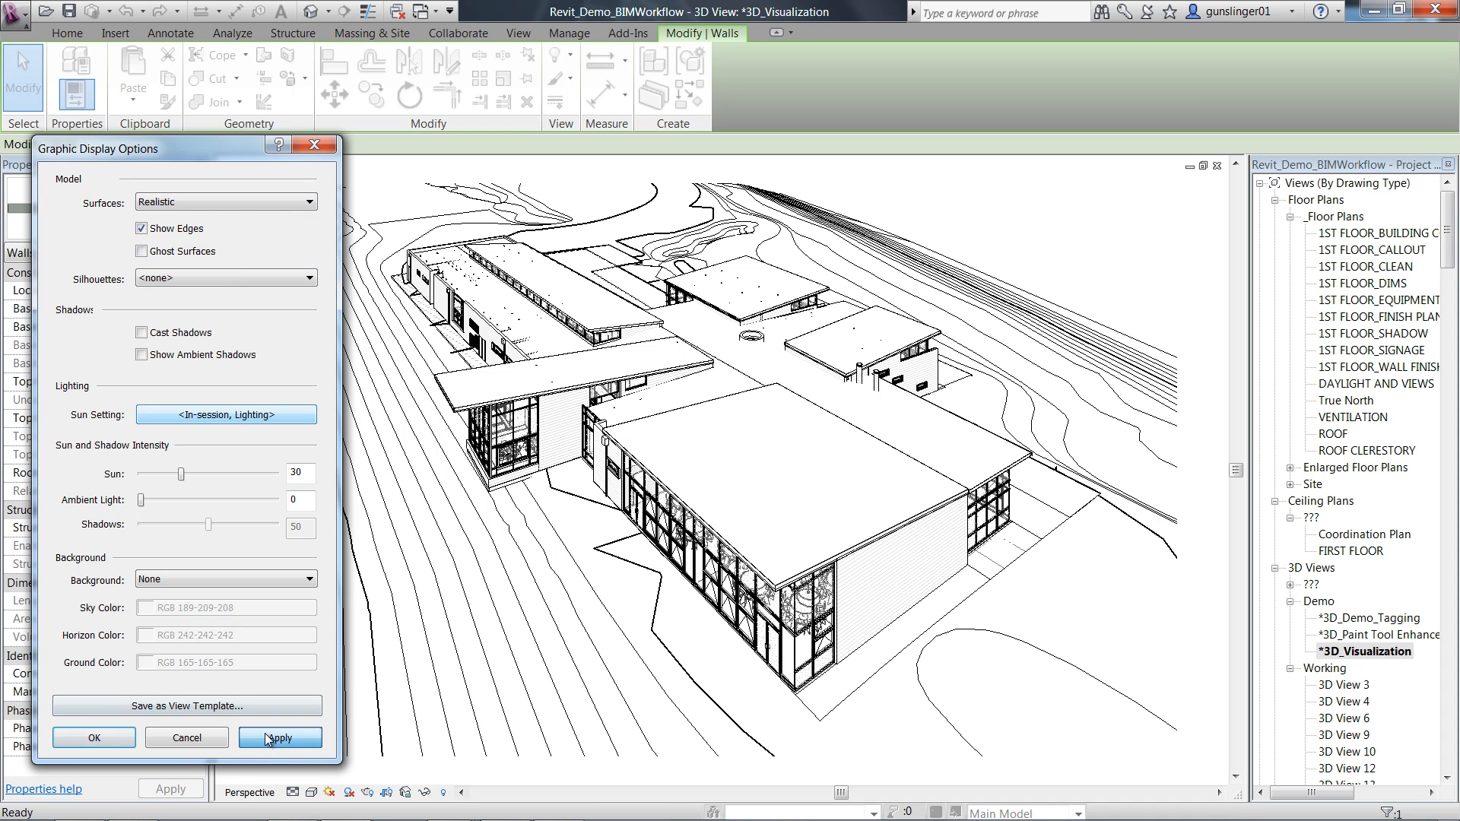
{"action": "left_click", "coordinate": [311, 201]}
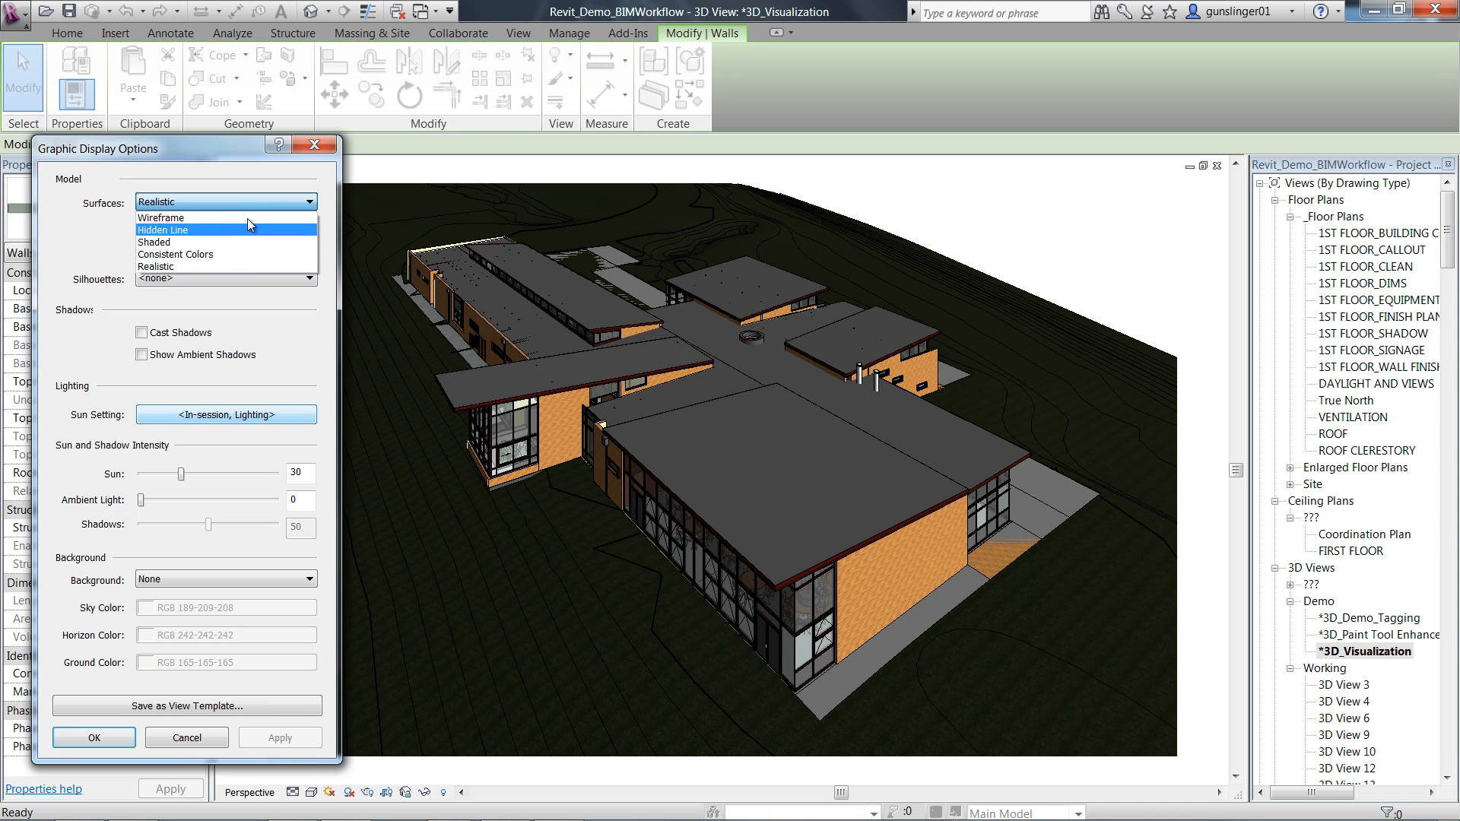
{"action": "left_click", "coordinate": [175, 254]}
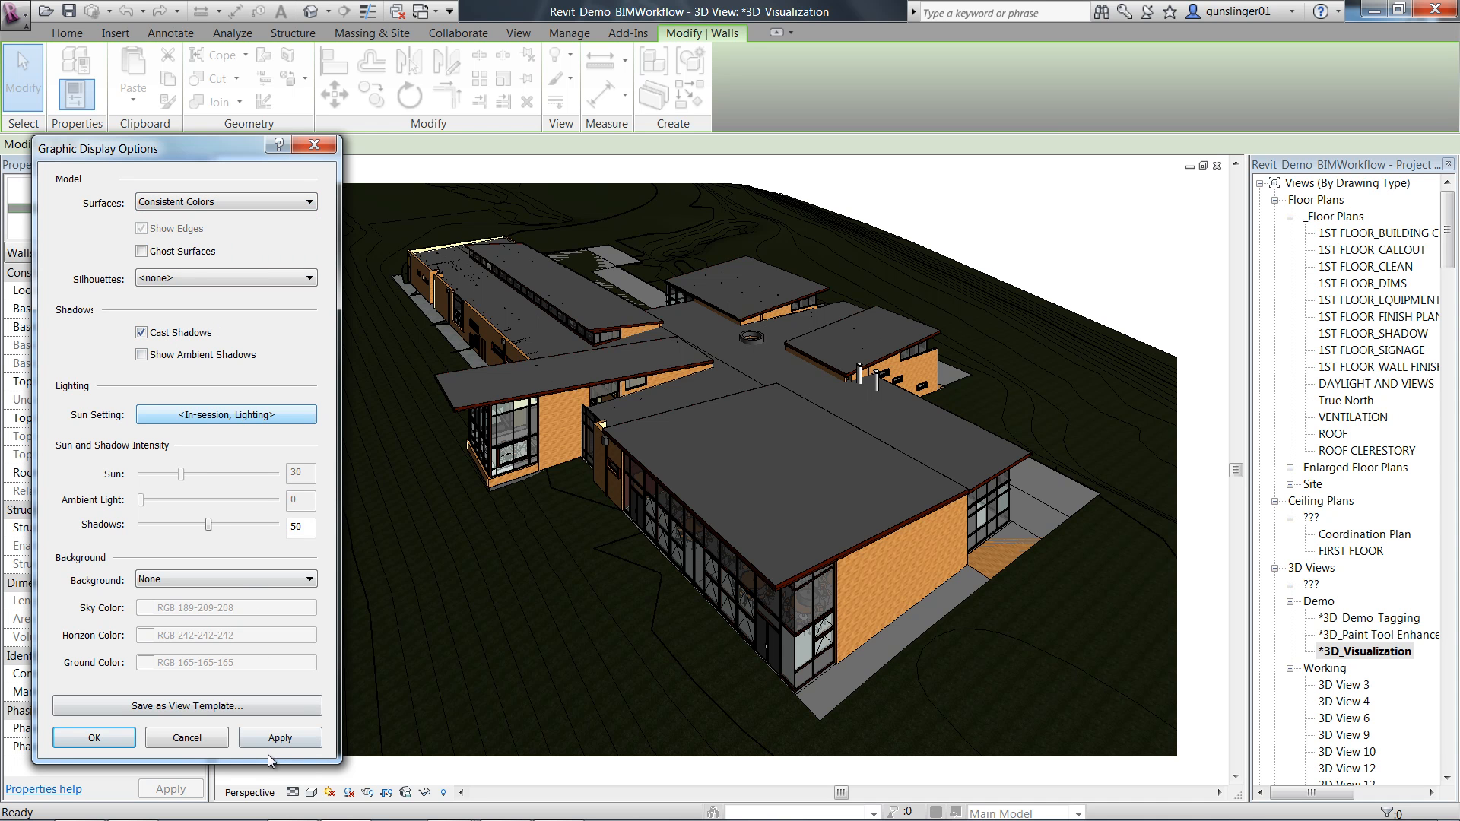
{"action": "left_click", "coordinate": [141, 353]}
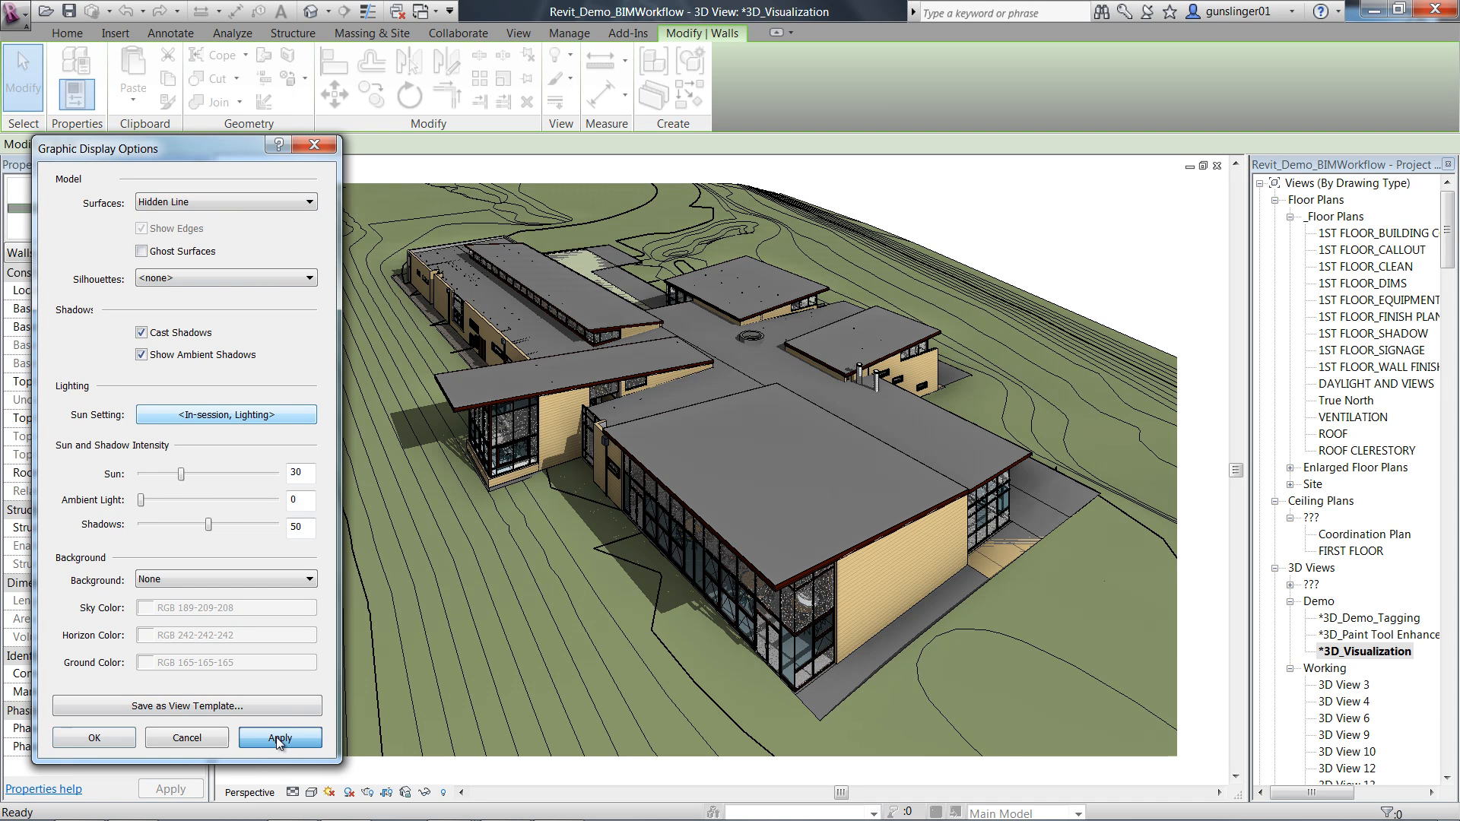
{"action": "left_click", "coordinate": [279, 738]}
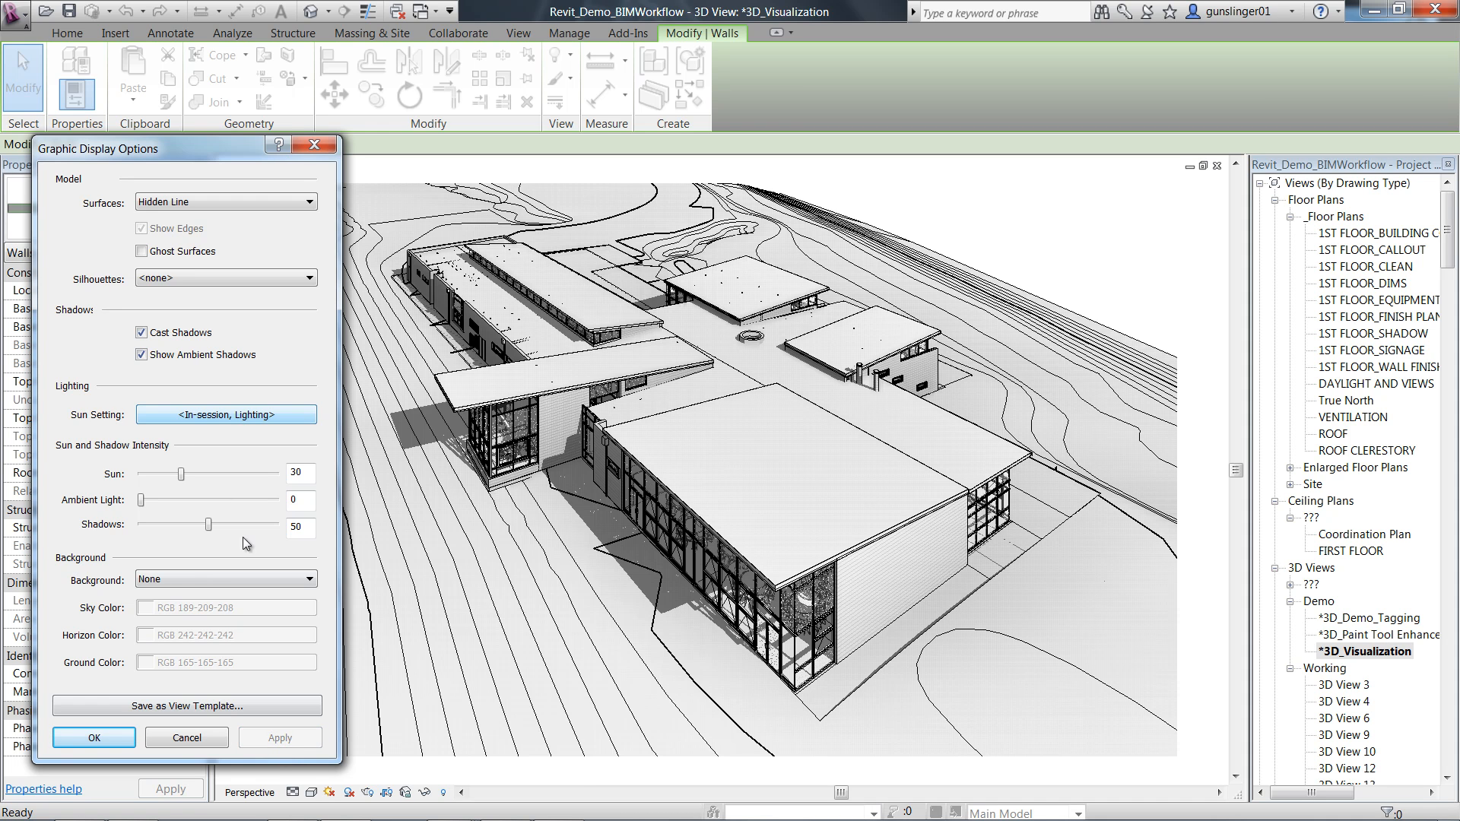
Step: Turn on Ghost Surfaces and apply a Shaded surface pass to the model
{"action": "left_click", "coordinate": [140, 252]}
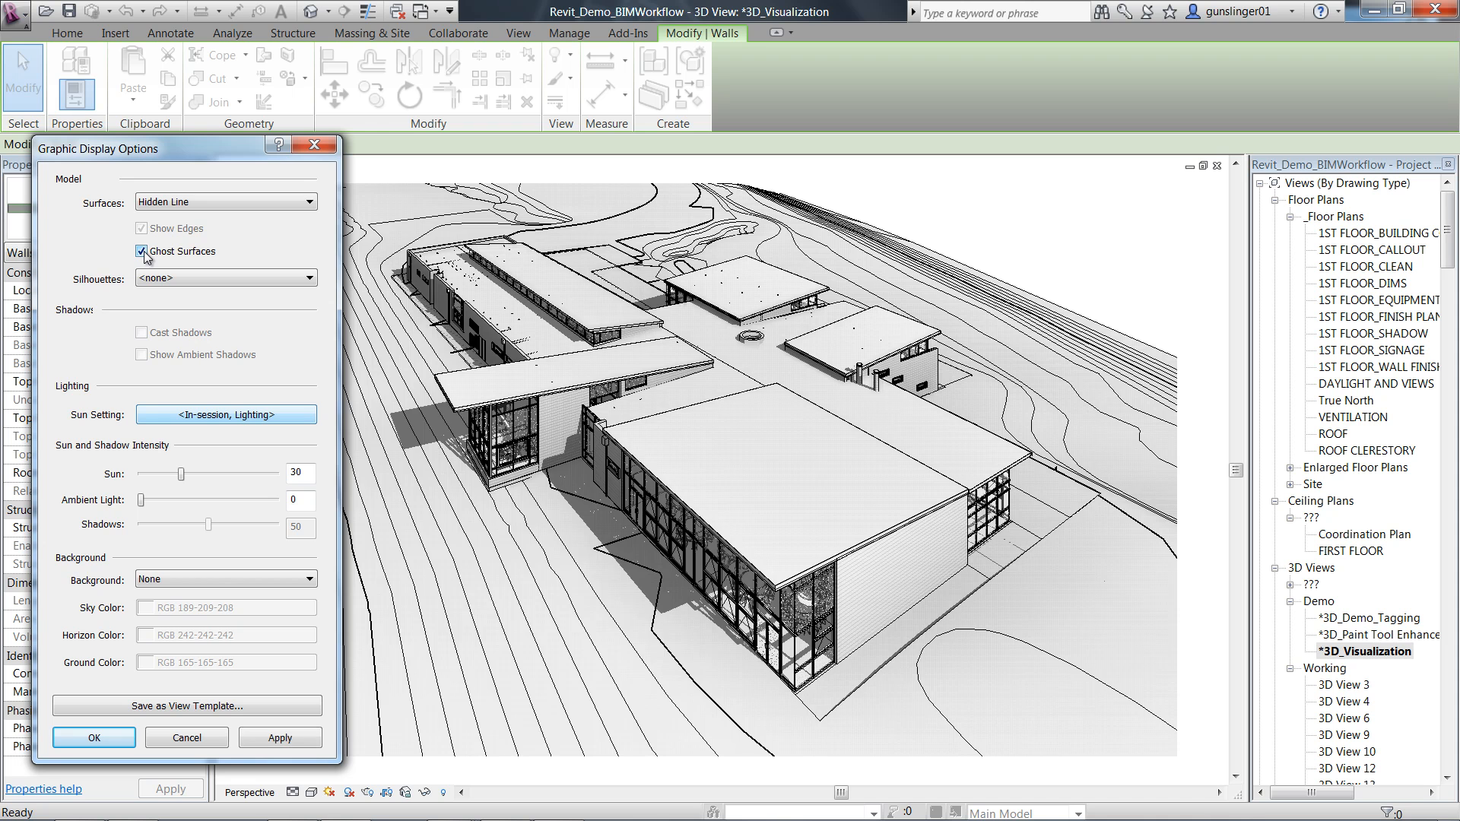
{"action": "left_click", "coordinate": [140, 252]}
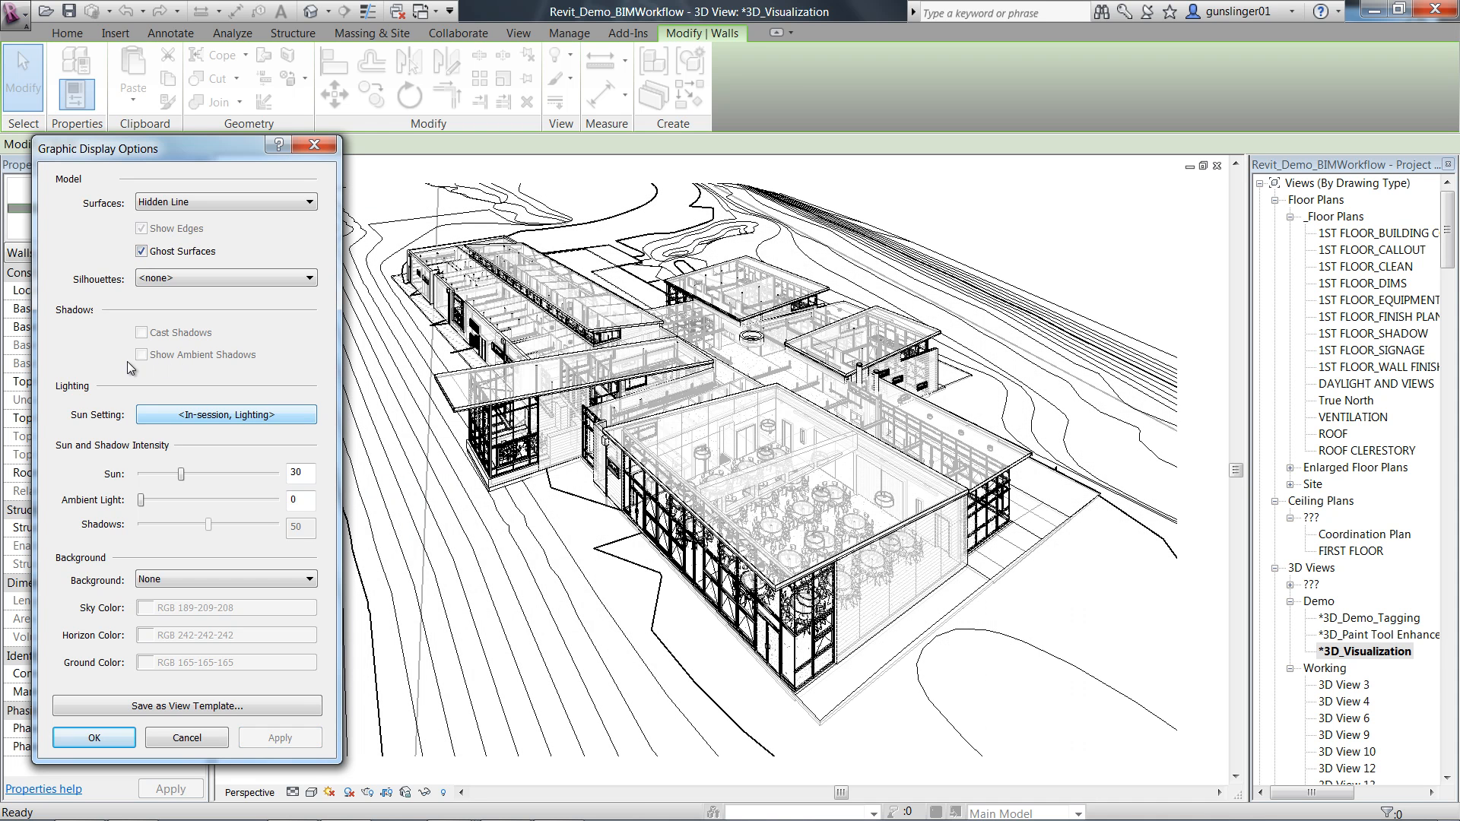
{"action": "left_click", "coordinate": [311, 201]}
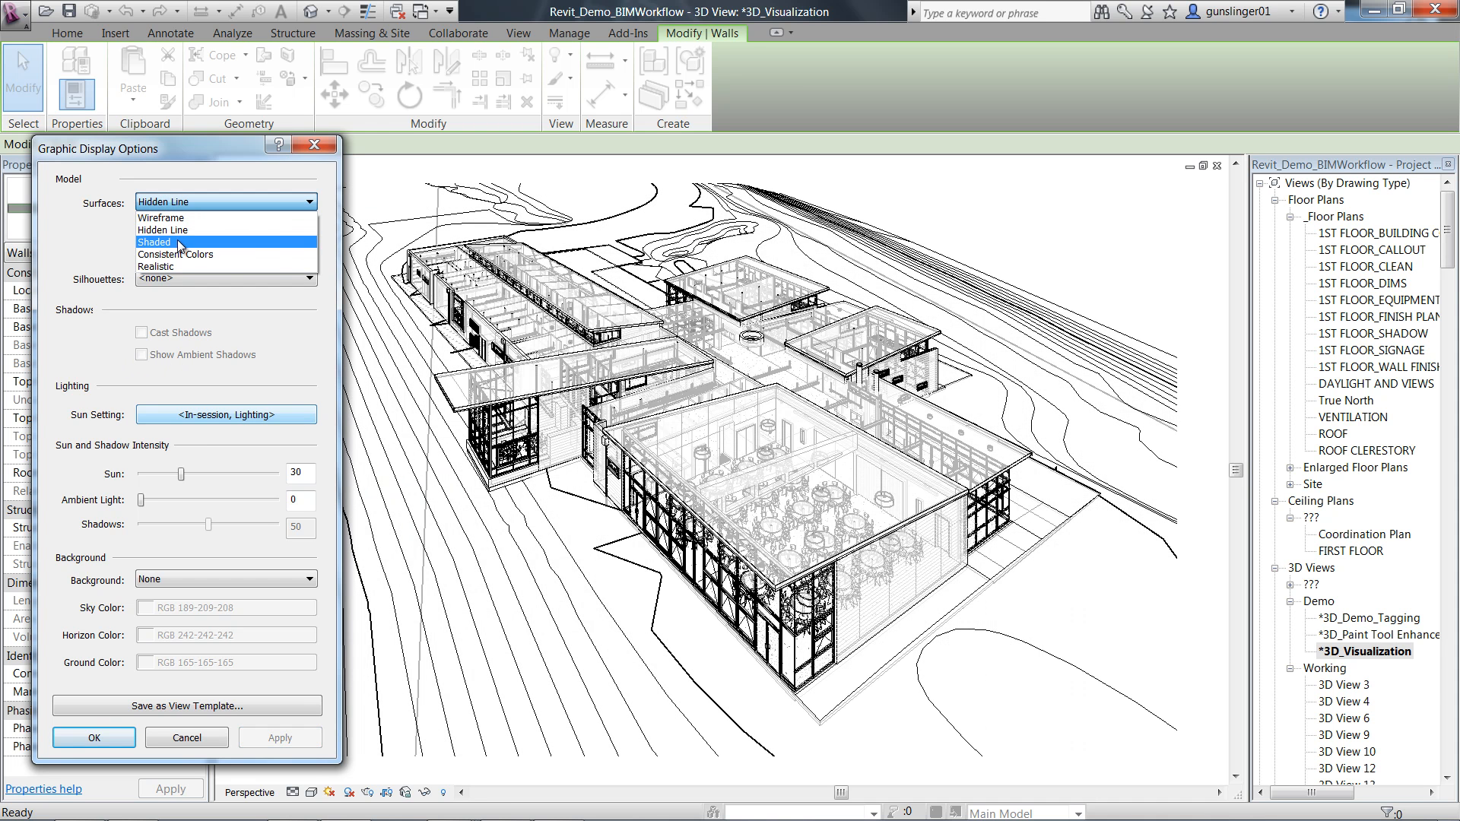
{"action": "mouse_move", "coordinate": [178, 267]}
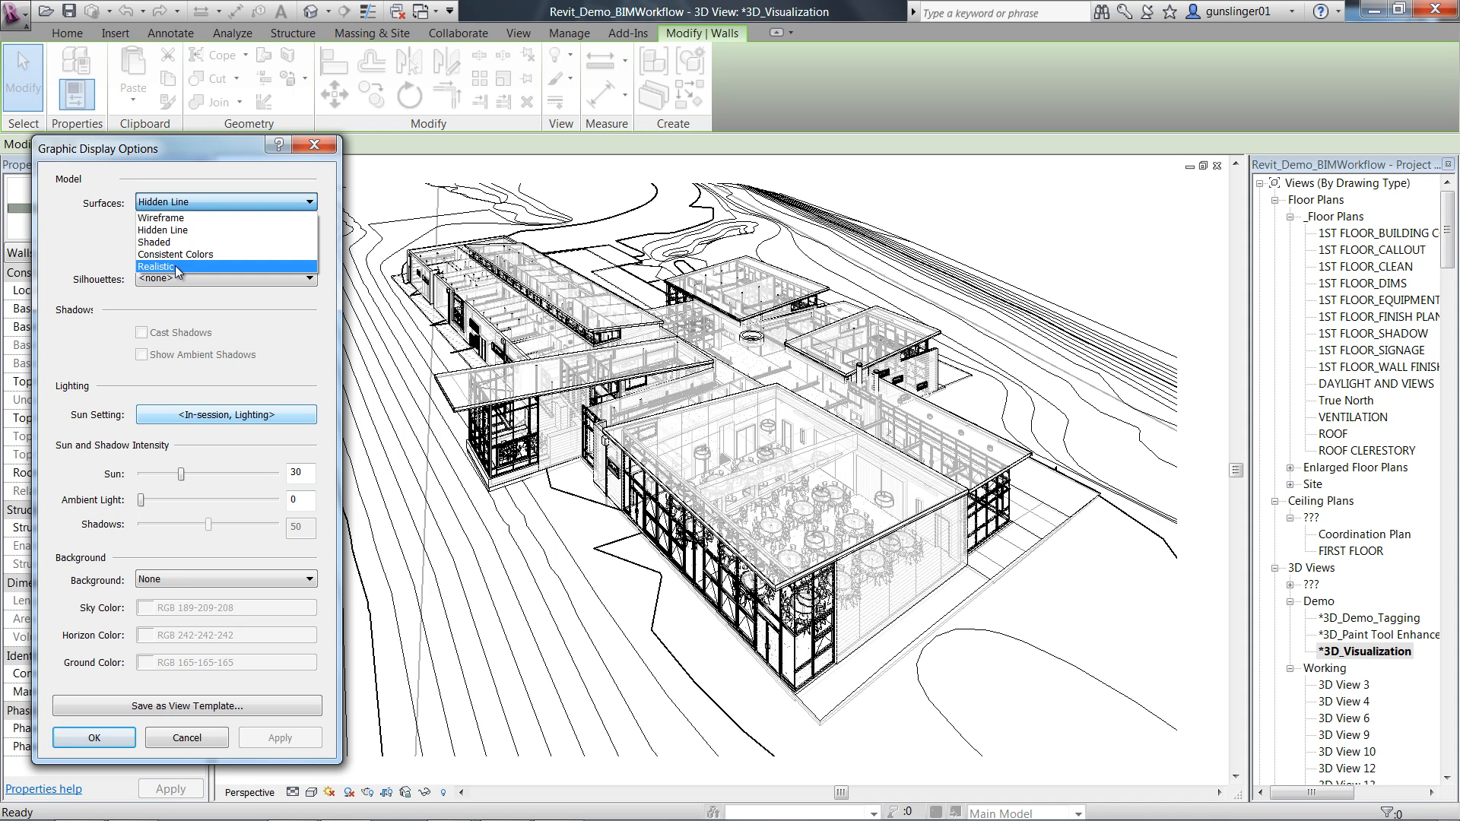
{"action": "left_click", "coordinate": [168, 242]}
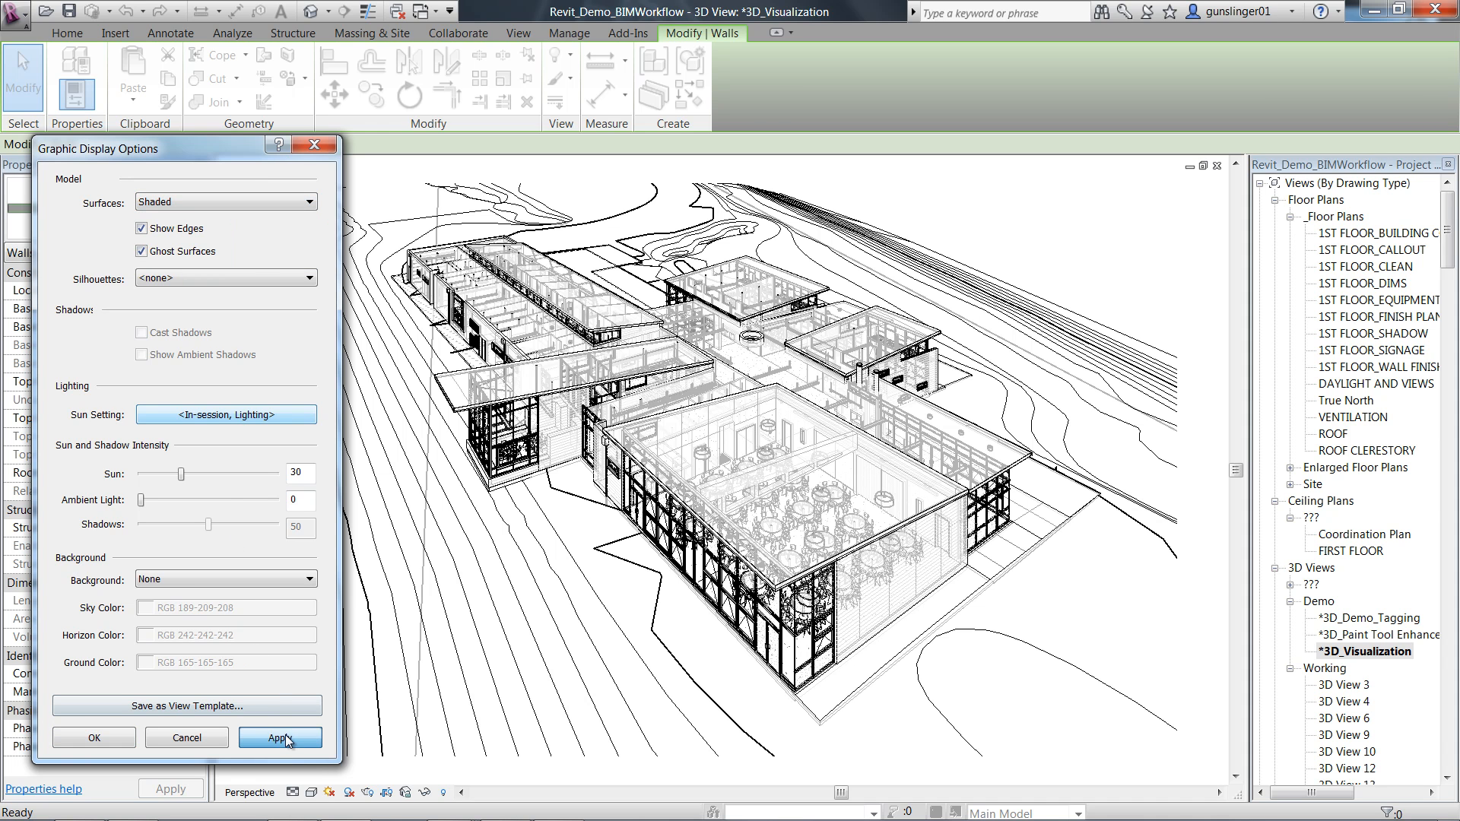
{"action": "left_click", "coordinate": [279, 738]}
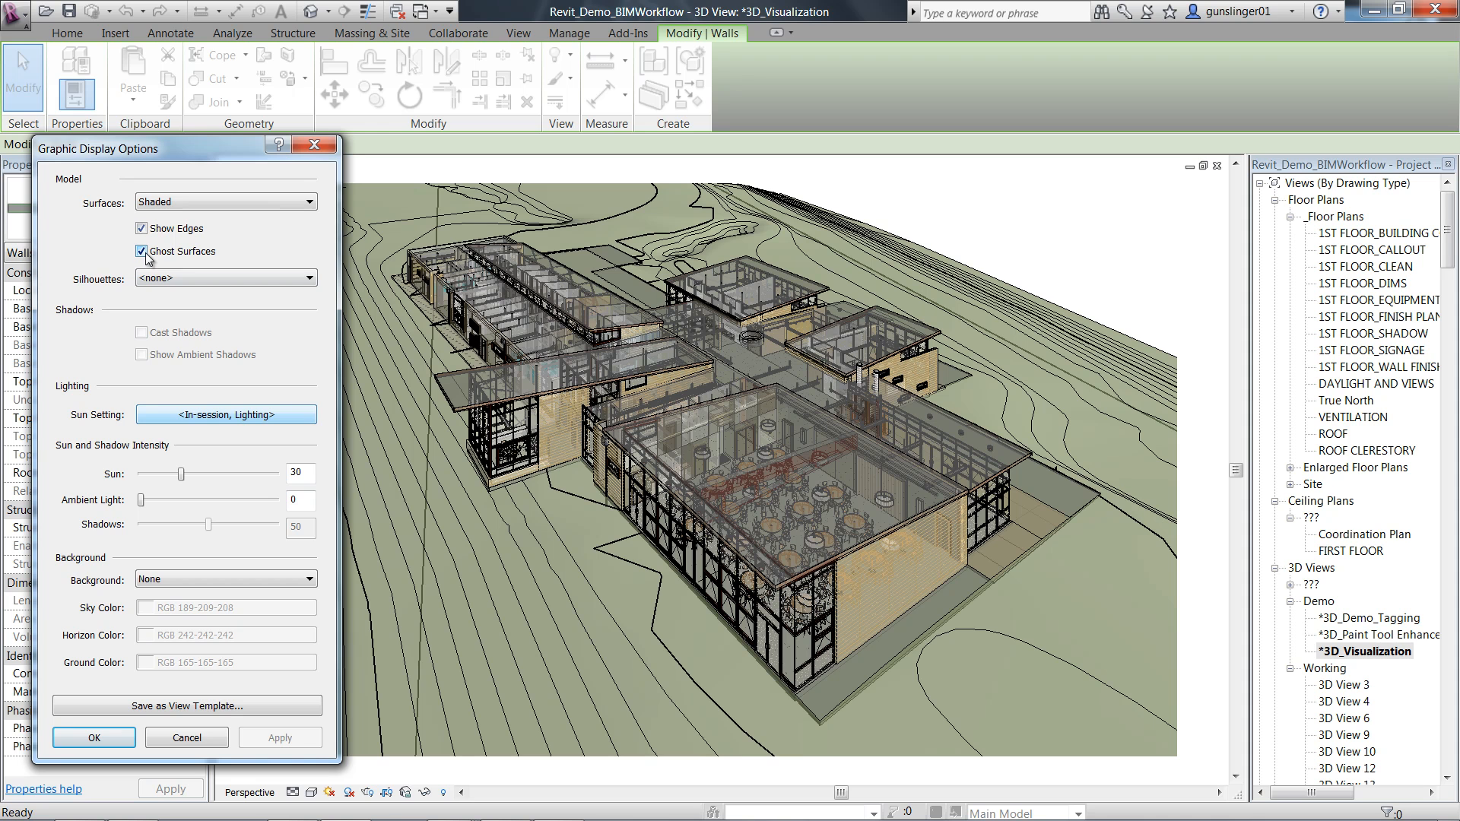
Step: Return surfaces to Hidden Line with ghosting and apply it
{"action": "left_click", "coordinate": [309, 201]}
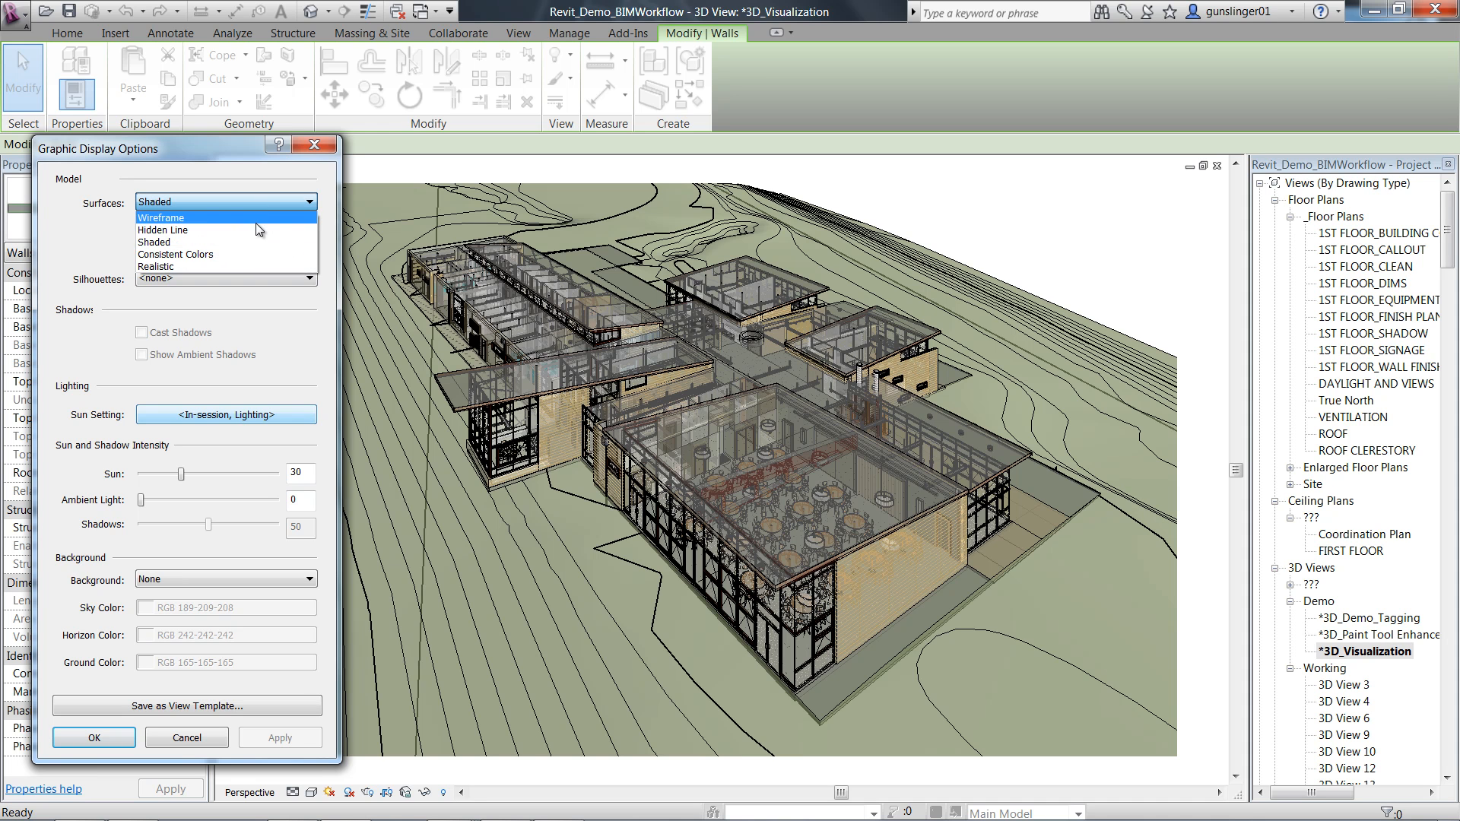
{"action": "left_click", "coordinate": [186, 229]}
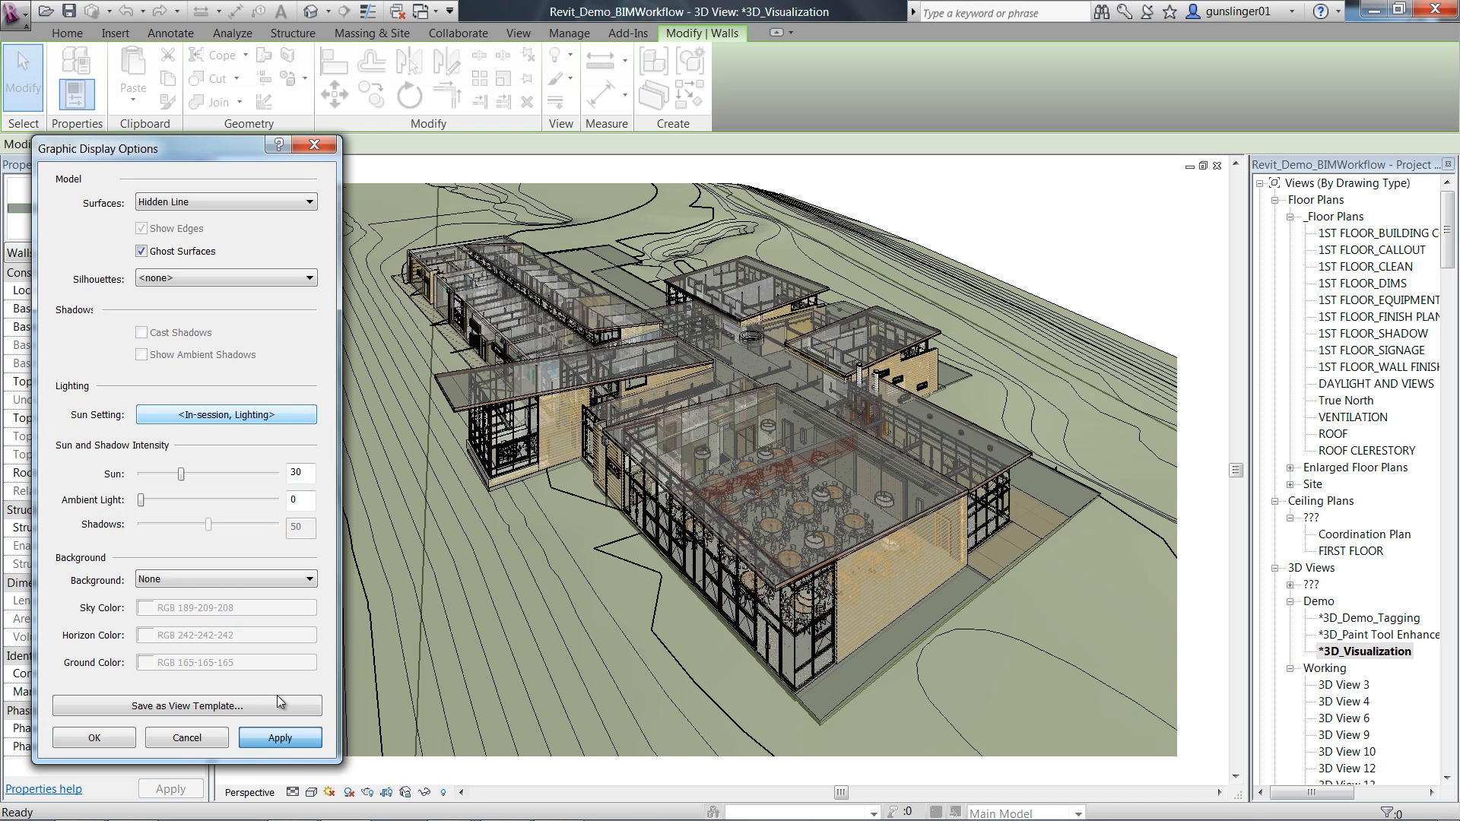
{"action": "left_click", "coordinate": [279, 737]}
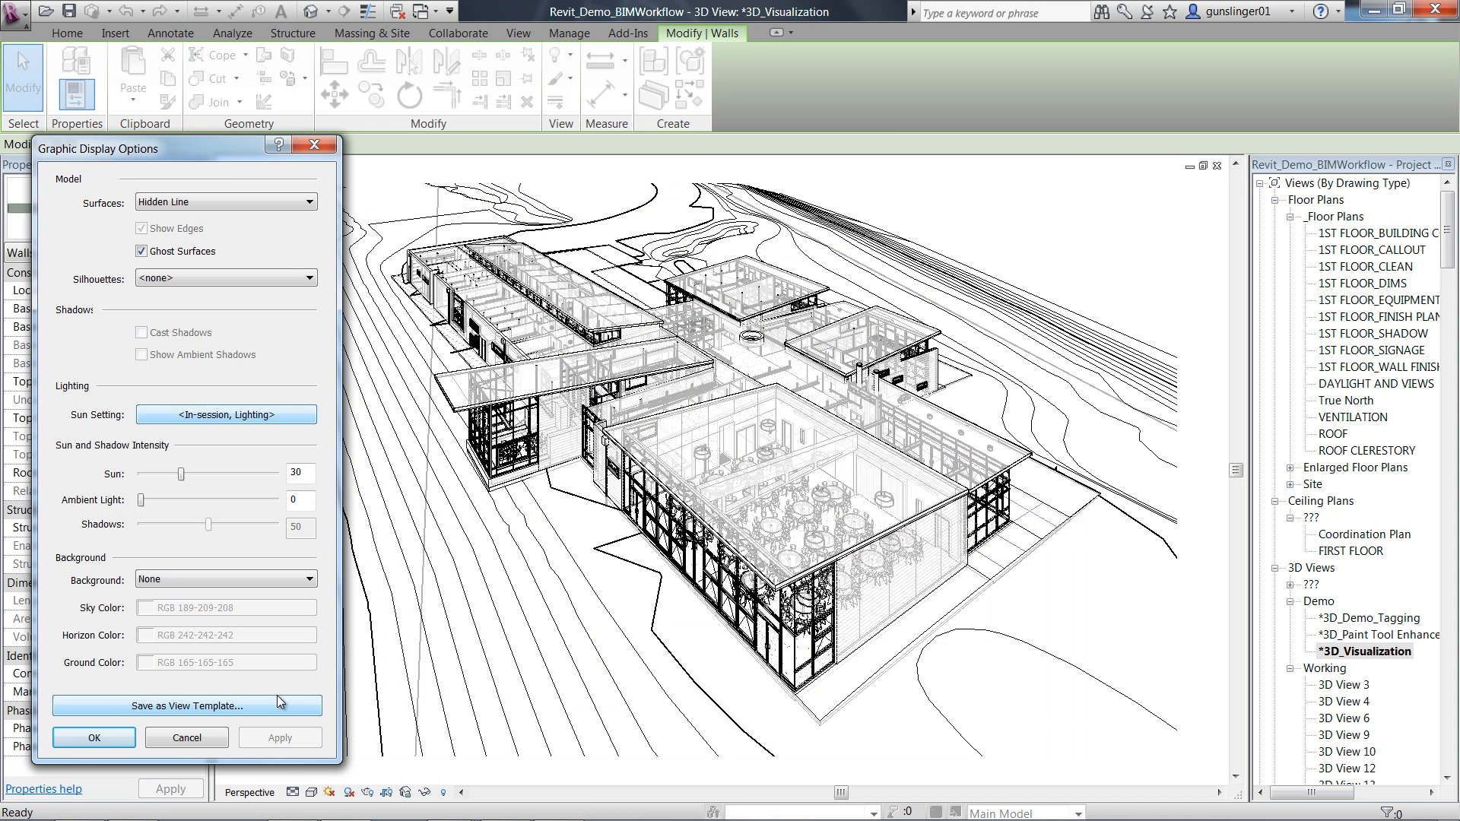
{"action": "mouse_move", "coordinate": [270, 709]}
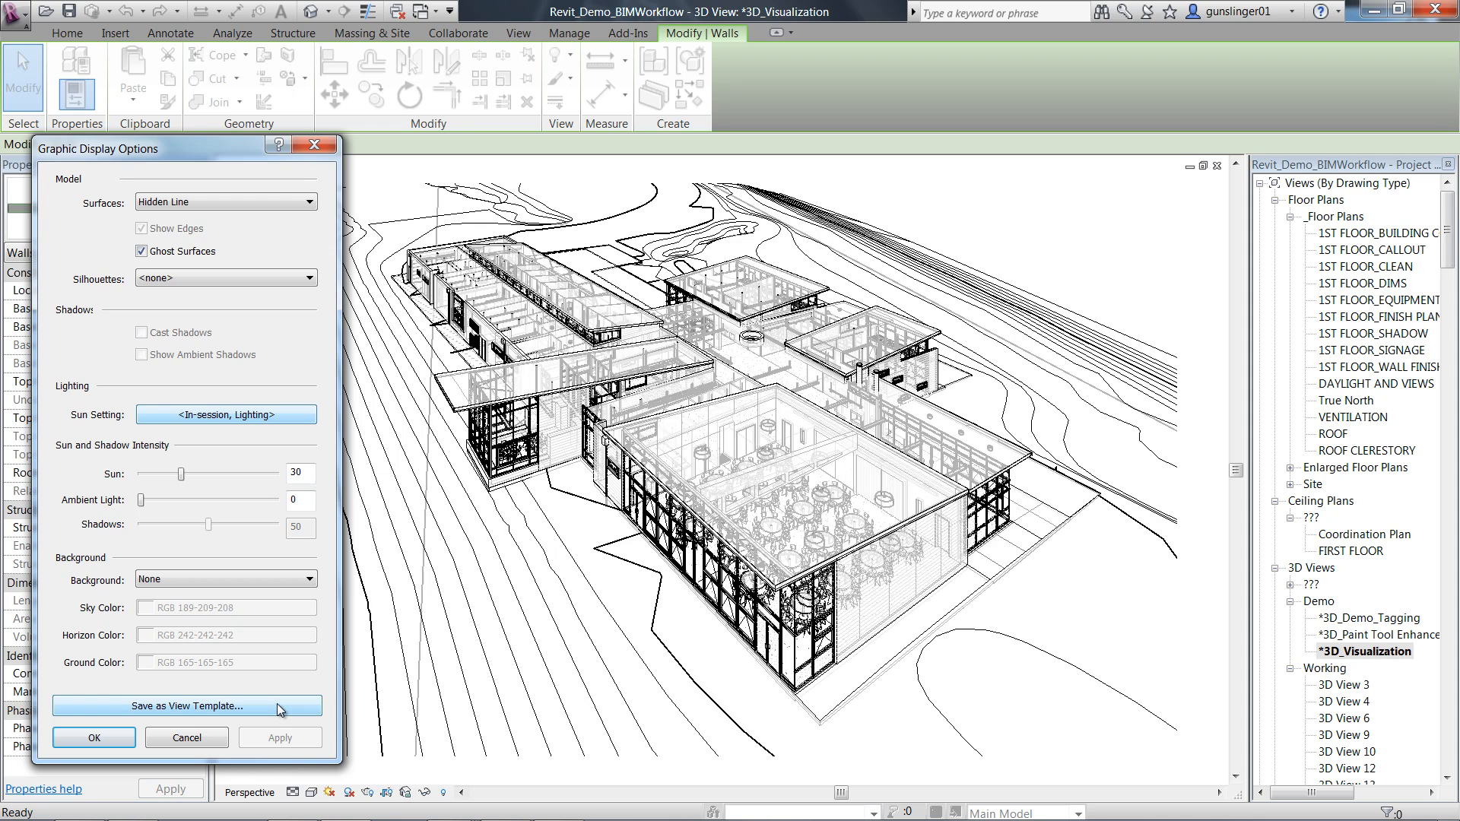
{"action": "mouse_move", "coordinate": [191, 713]}
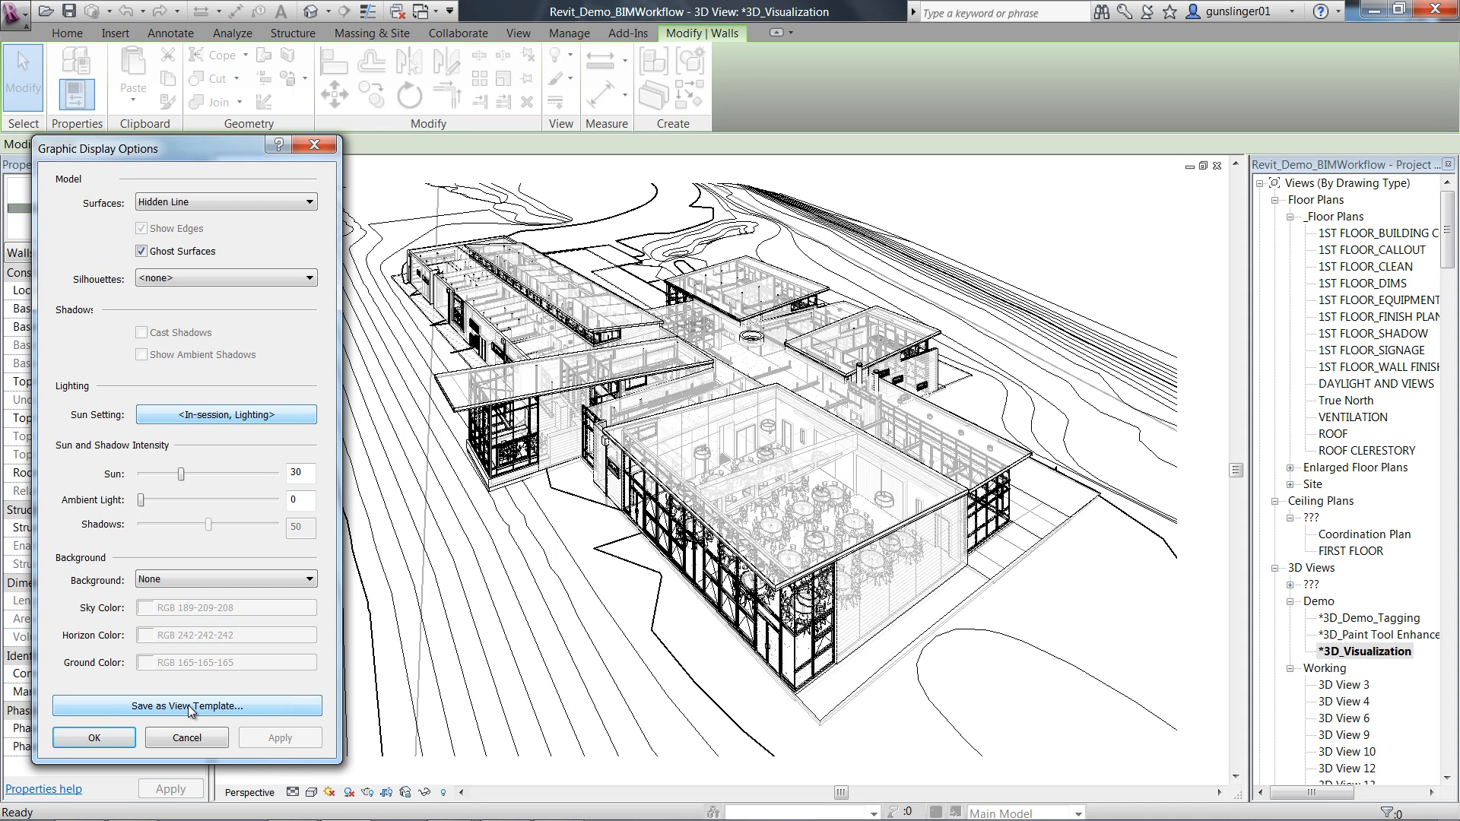
Step: Save the display settings as view template '3D Visualization - Ghosted Hidden Line'
{"action": "left_click", "coordinate": [187, 706]}
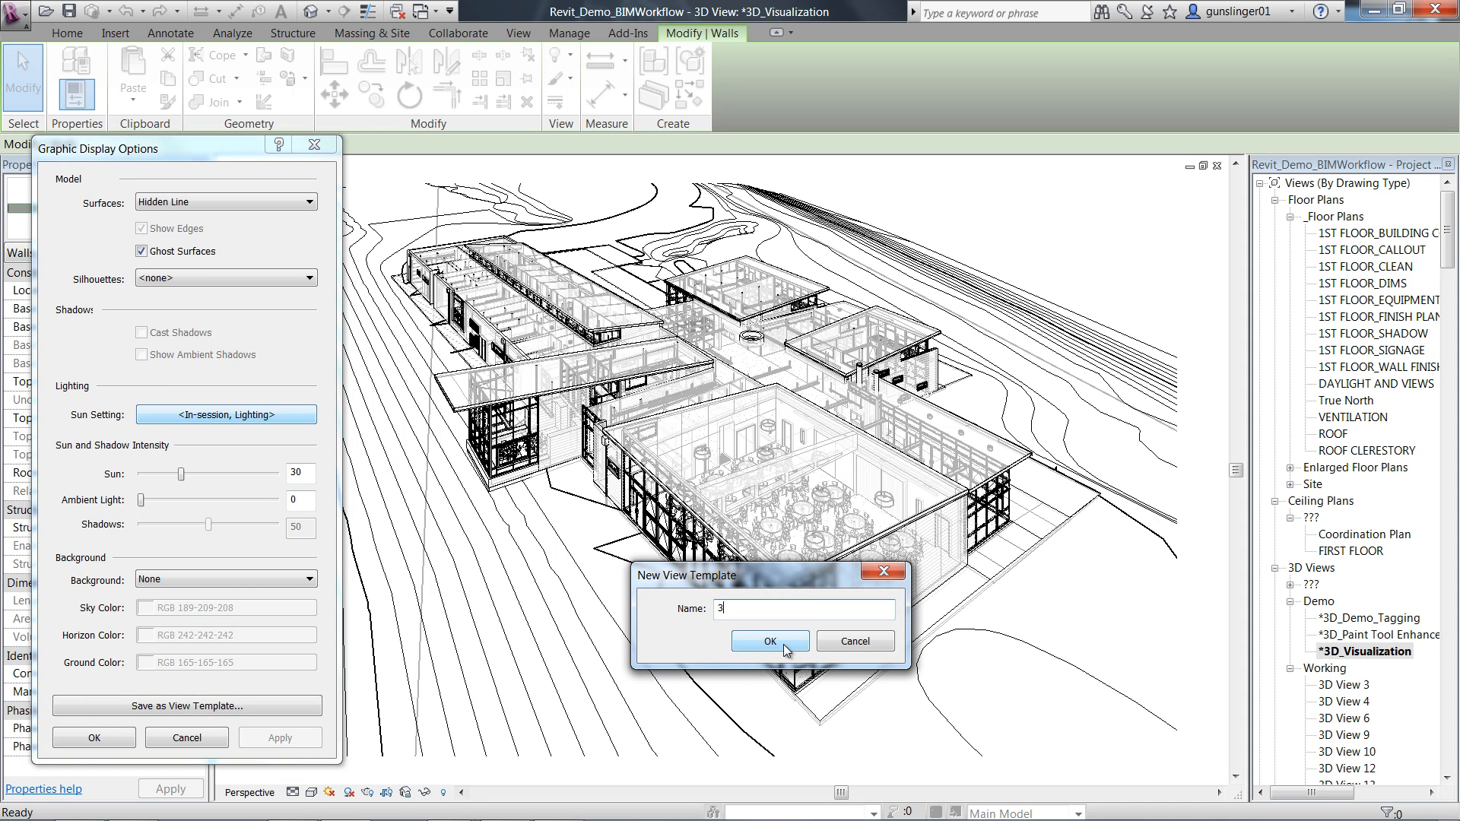
{"action": "type", "text": "3D Visualization - Ghos"}
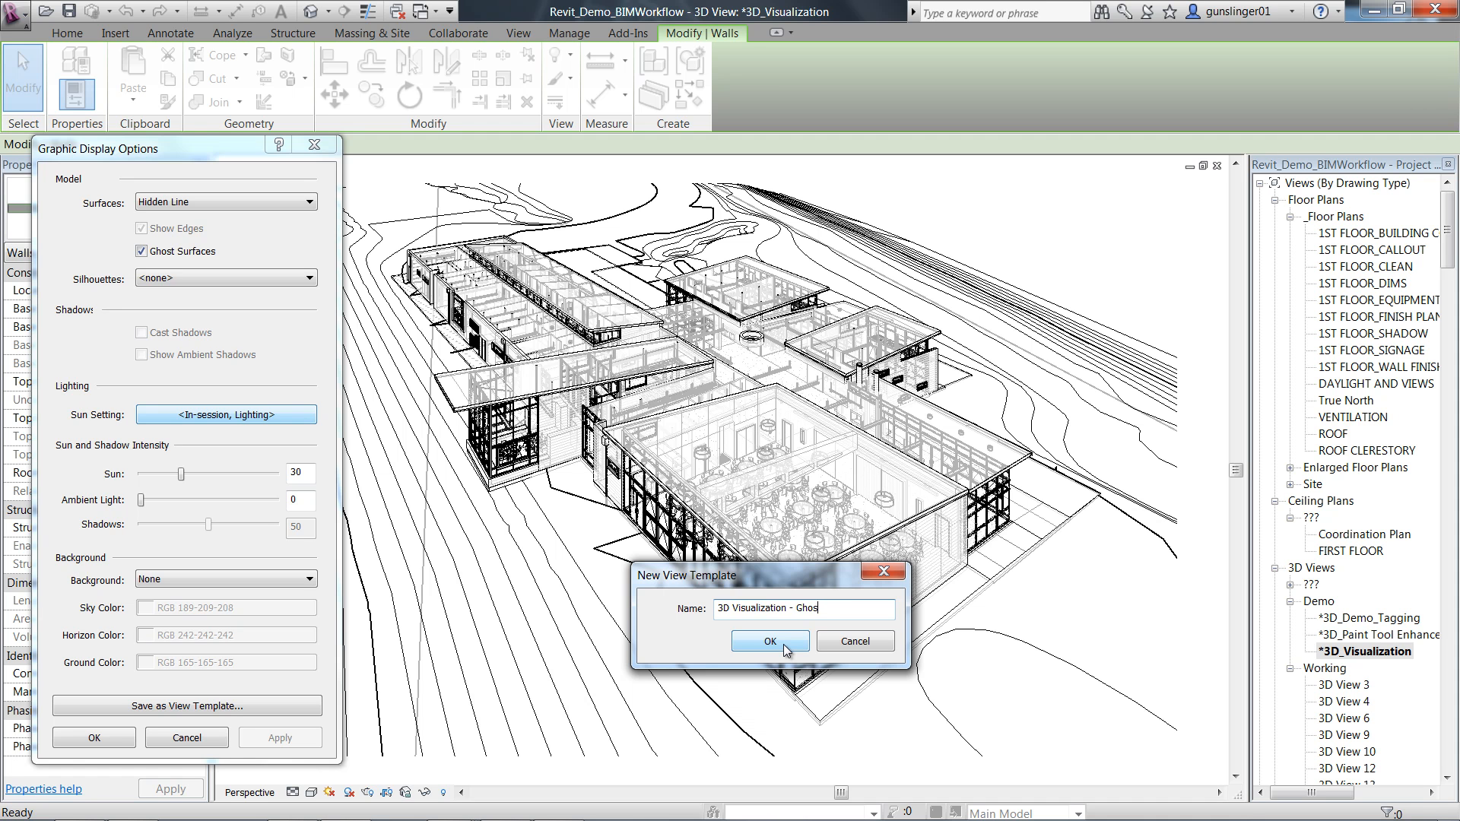
{"action": "type", "text": "ted Hidden Line"}
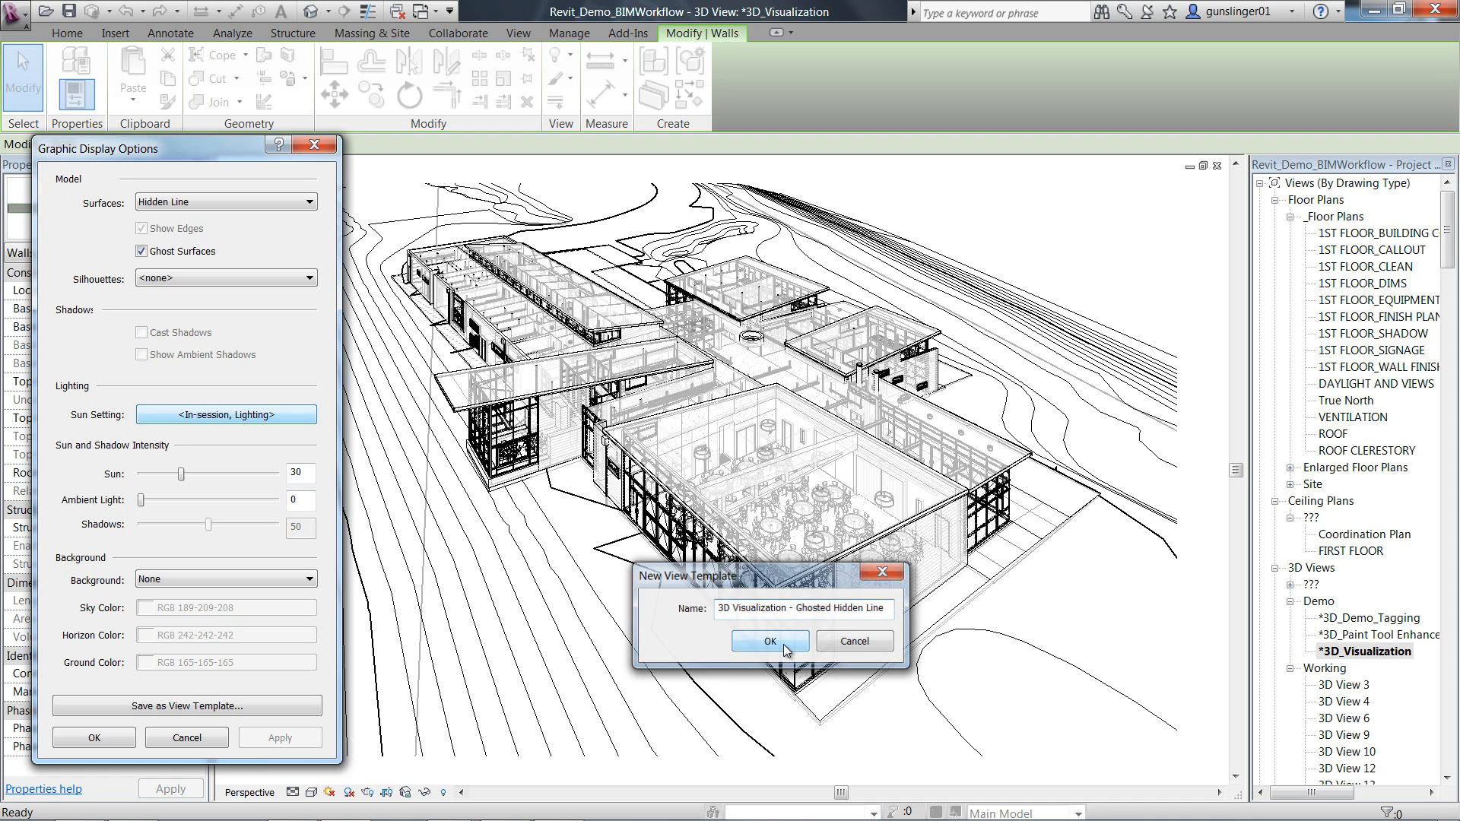
{"action": "left_click", "coordinate": [768, 641]}
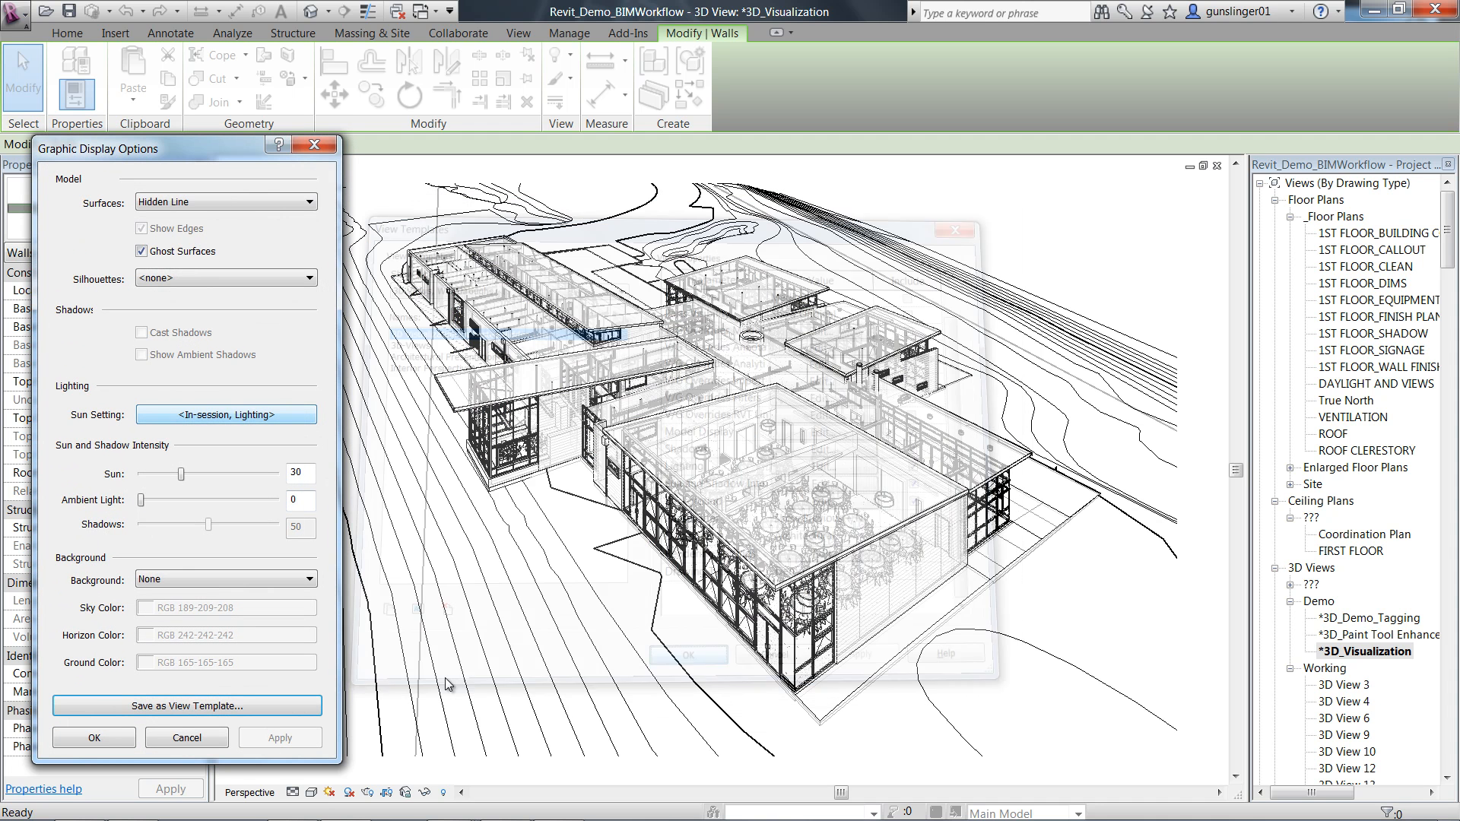
Step: Switch surfaces to Shaded with edges and ghost surfaces, and close Graphic Display Options
{"action": "left_click", "coordinate": [224, 201]}
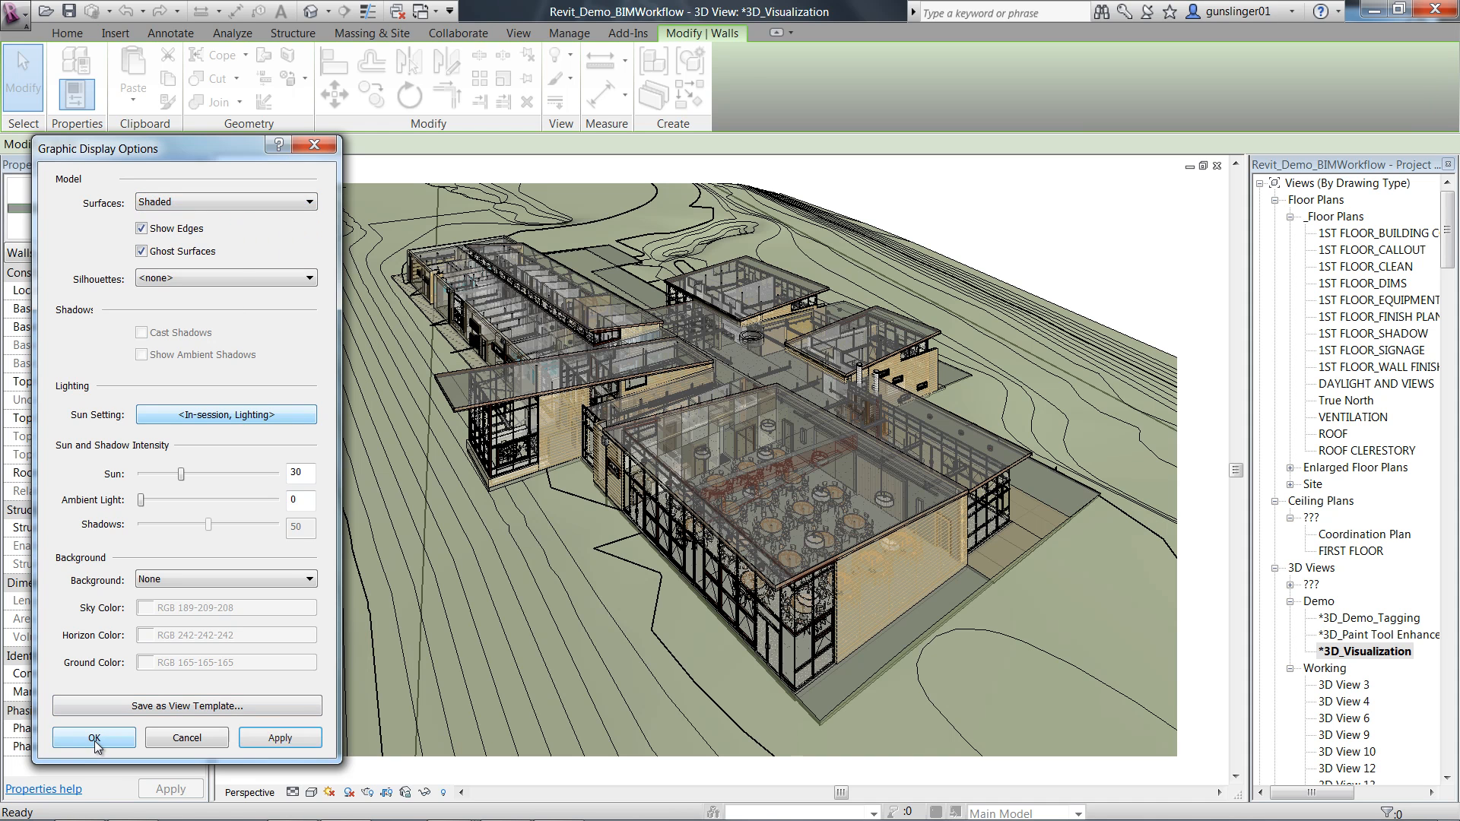
{"action": "left_click", "coordinate": [92, 738]}
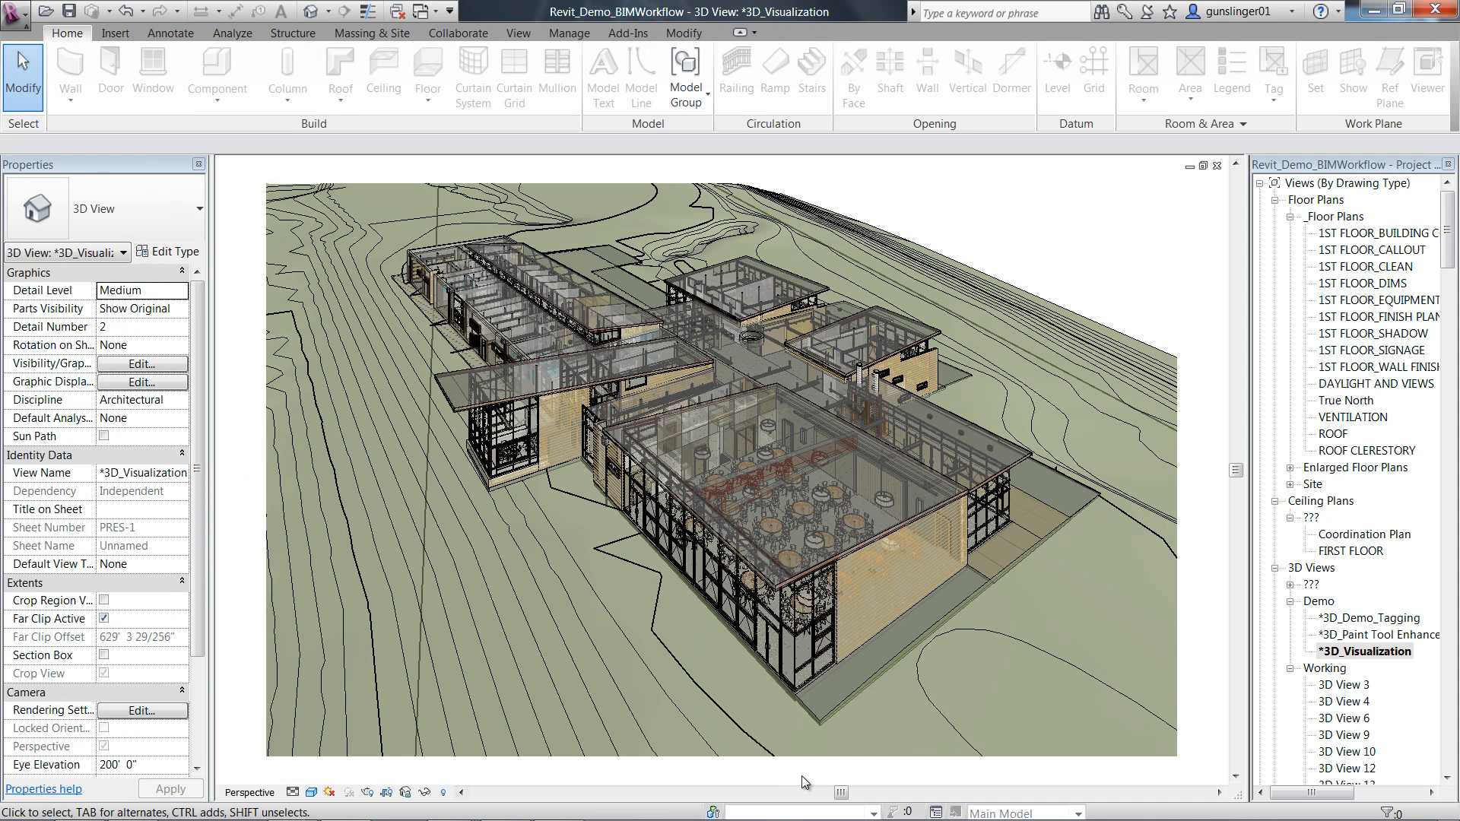